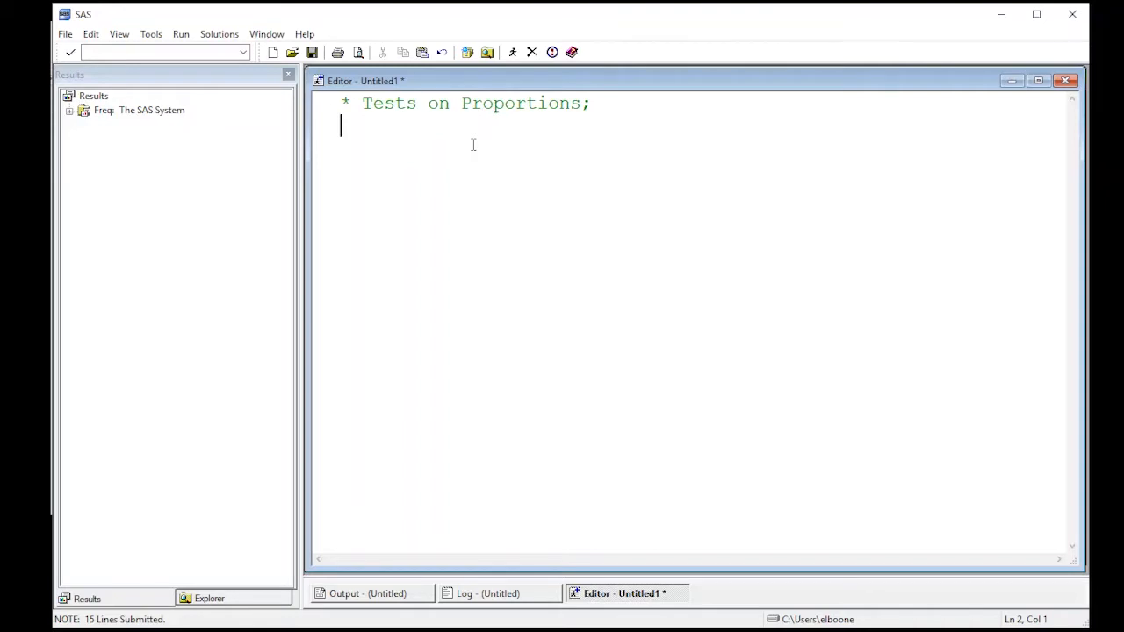
# - Write DATA data1; and INPUT gender $ obese $ N; declaring character gender and obese plus N
pyautogui.write('DATA data1;')
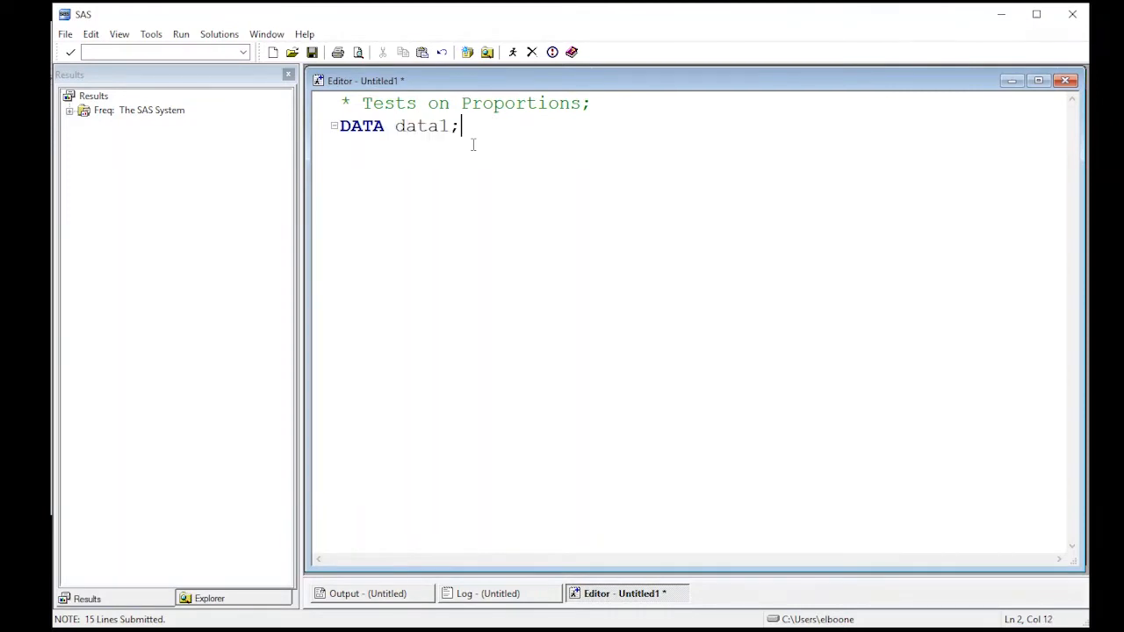
pyautogui.write('INPYUT')
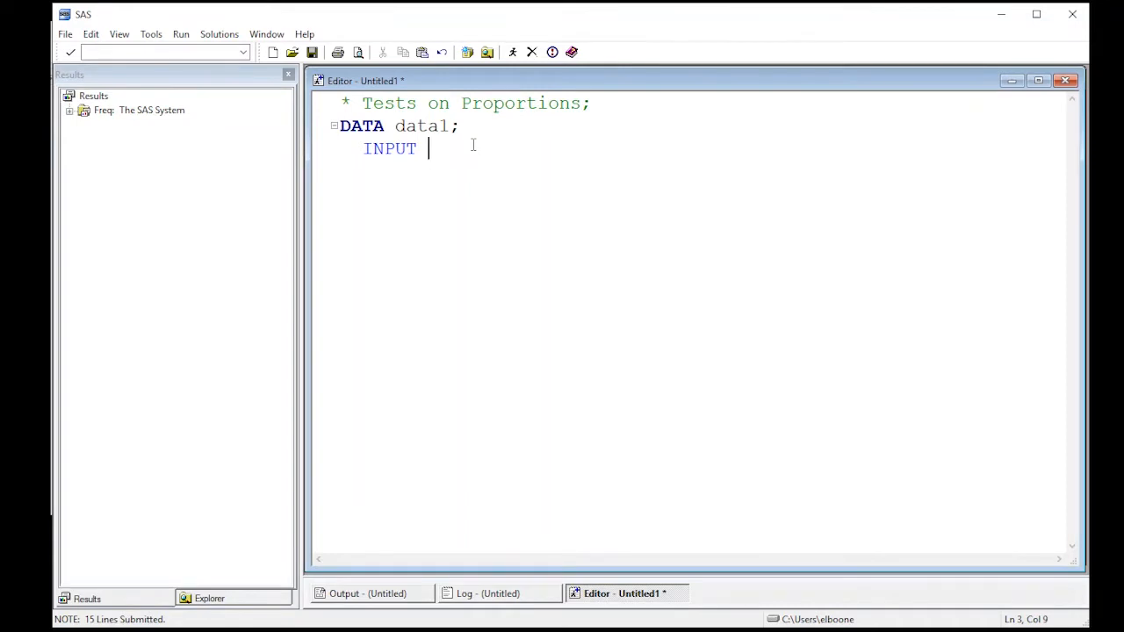
pyautogui.write('gender')
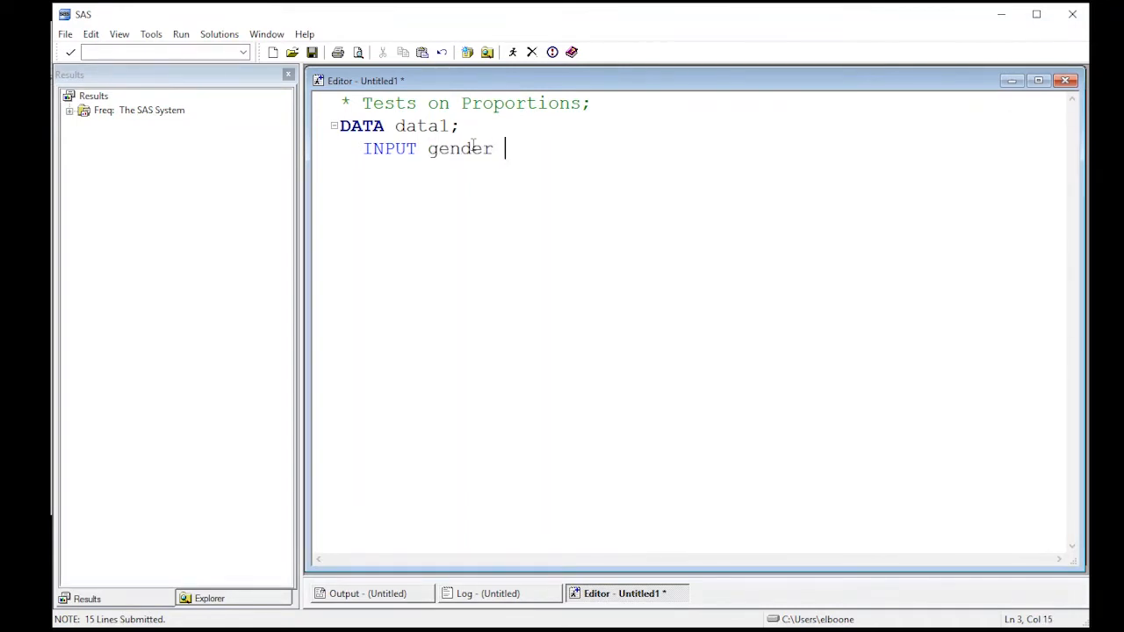
pyautogui.write('obese N')
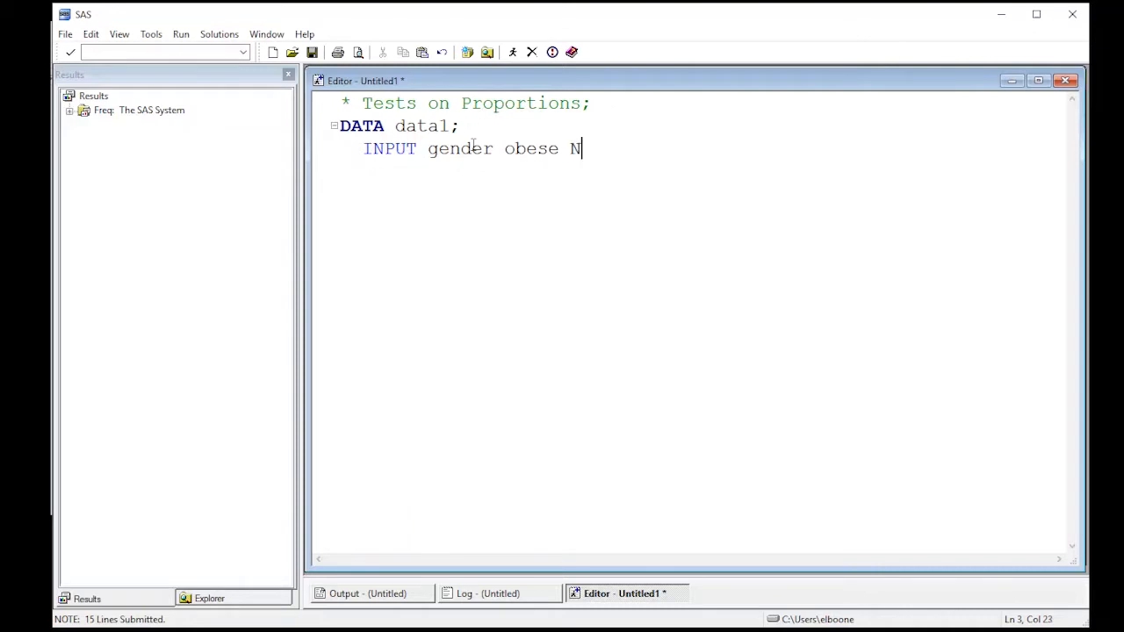
pyautogui.write(';')
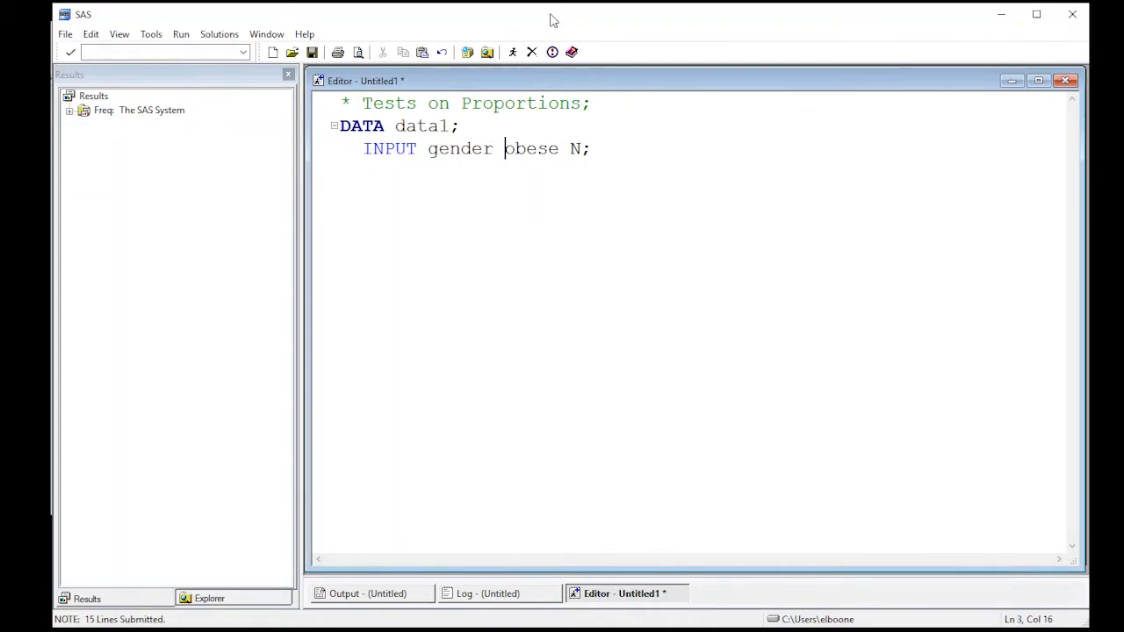
pyautogui.write('$')
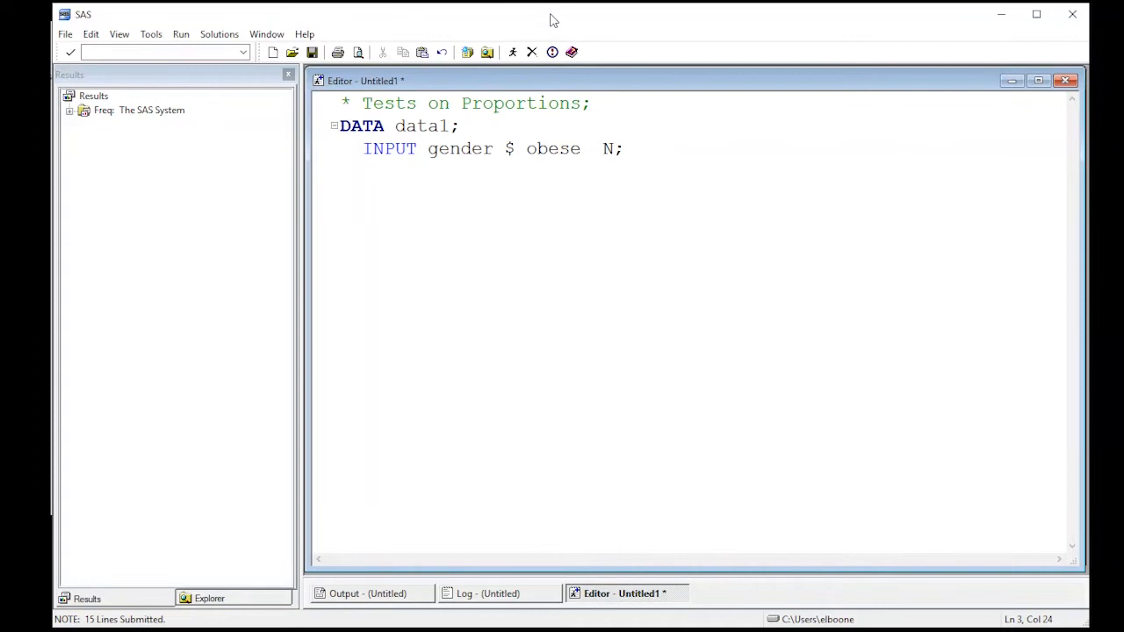
pyautogui.write('$')
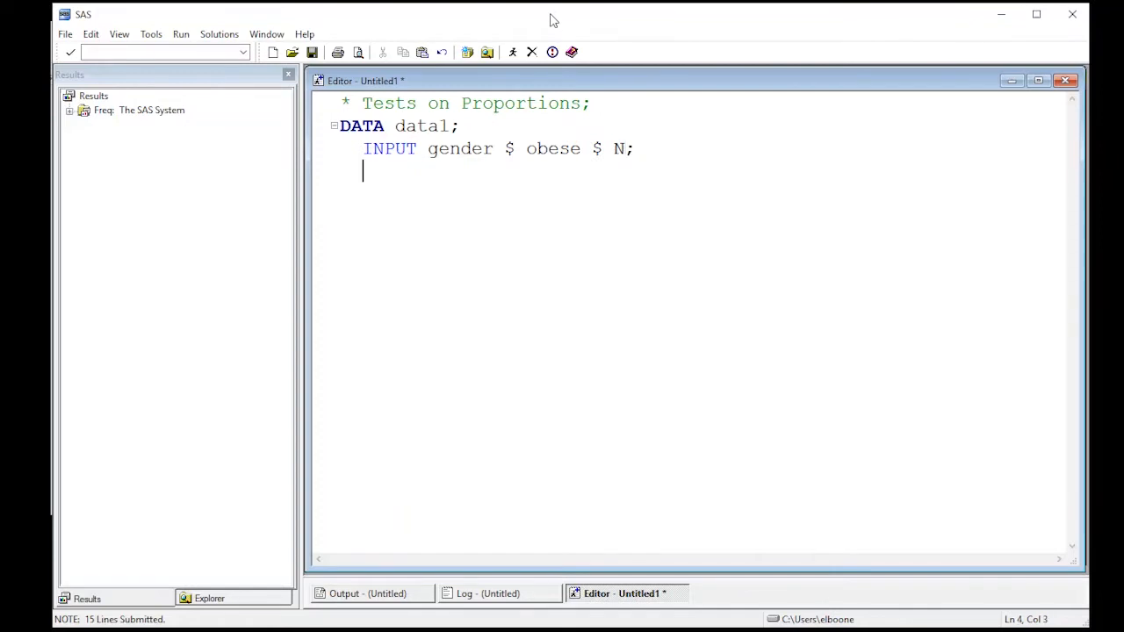
# - Add DATALINES with the obese rows: Male Y 432 and Female Y 414
pyautogui.write('DATALINES')
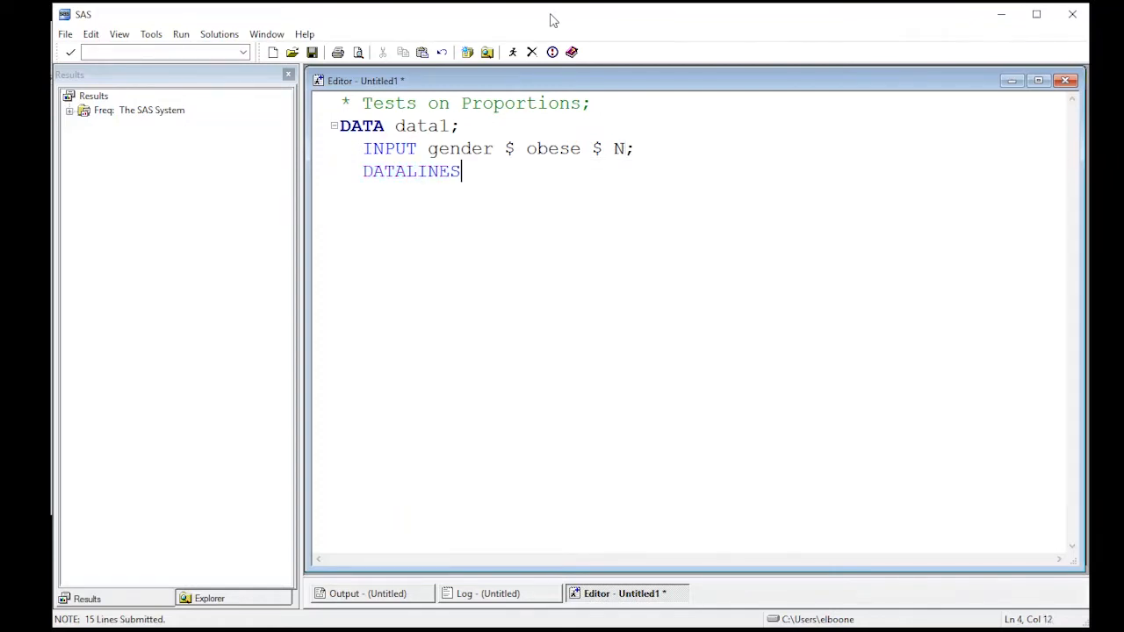
pyautogui.write(';')
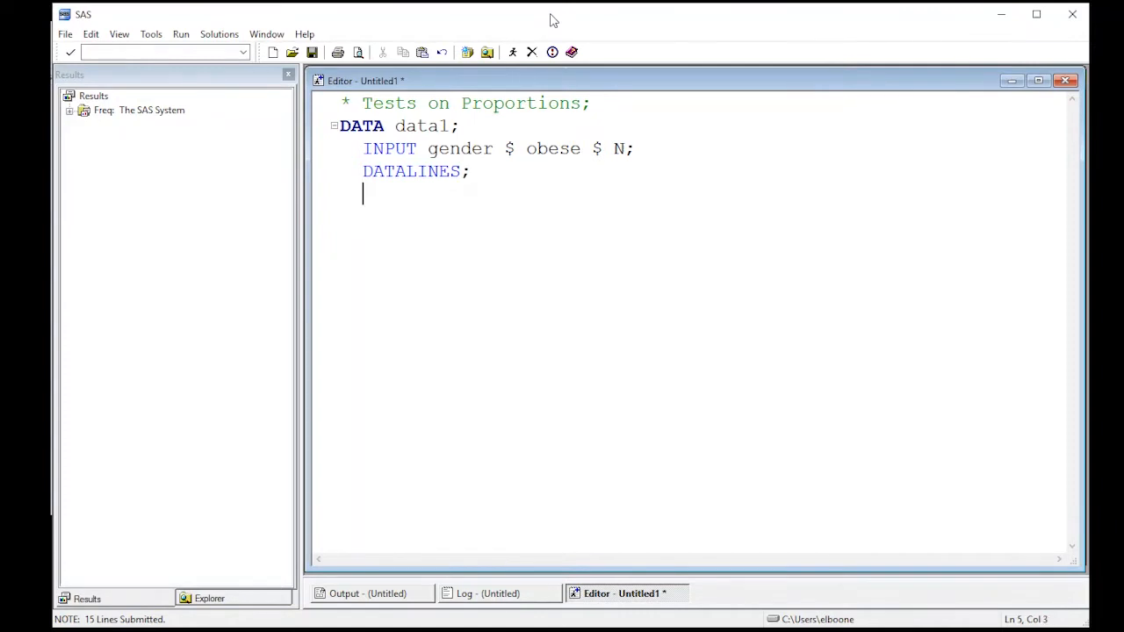
pyautogui.write('Male')
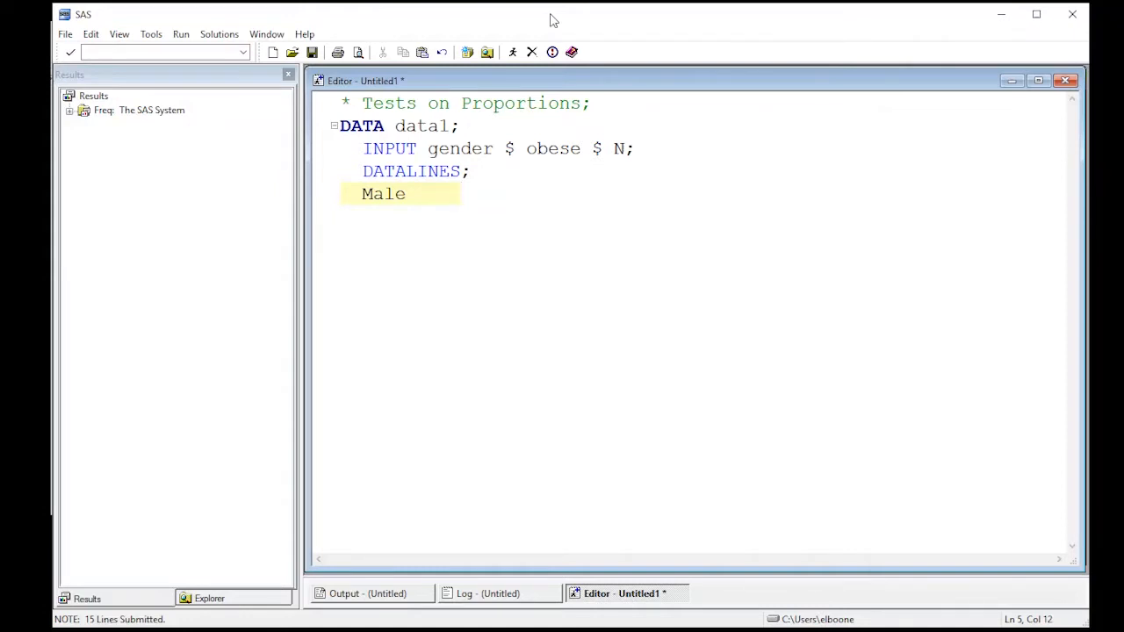
pyautogui.write('Y')
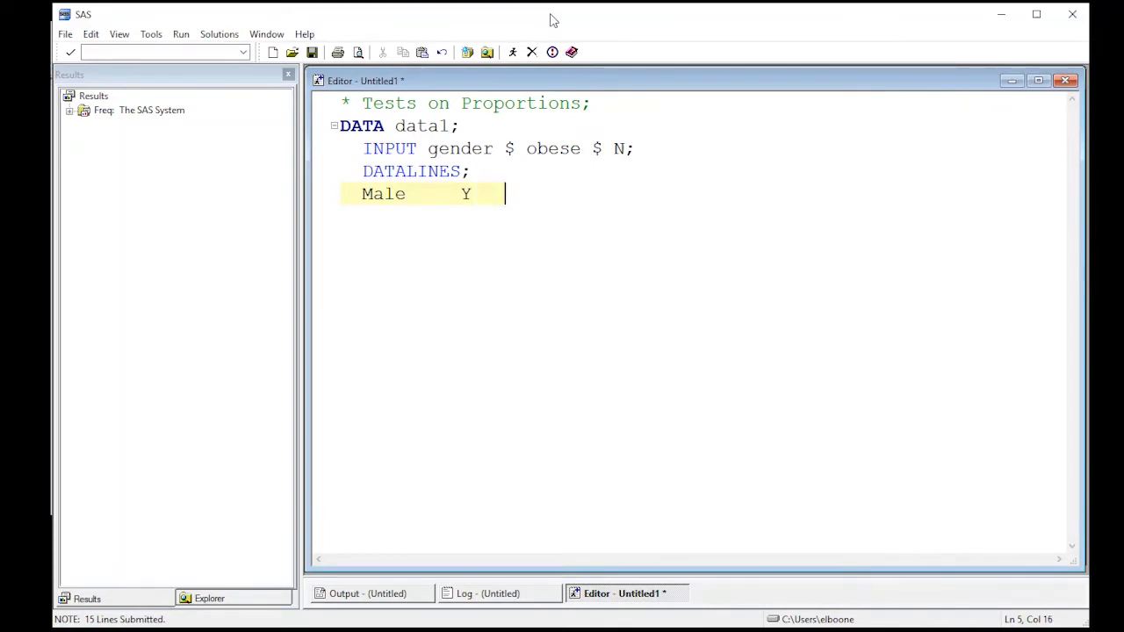
pyautogui.write('4')
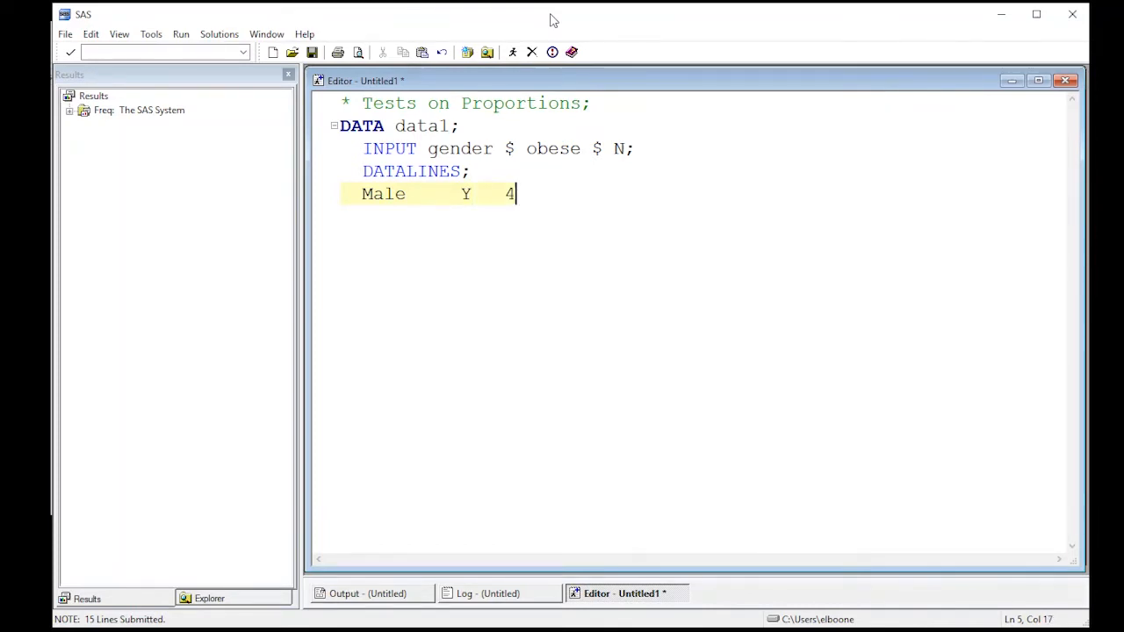
pyautogui.write('32')
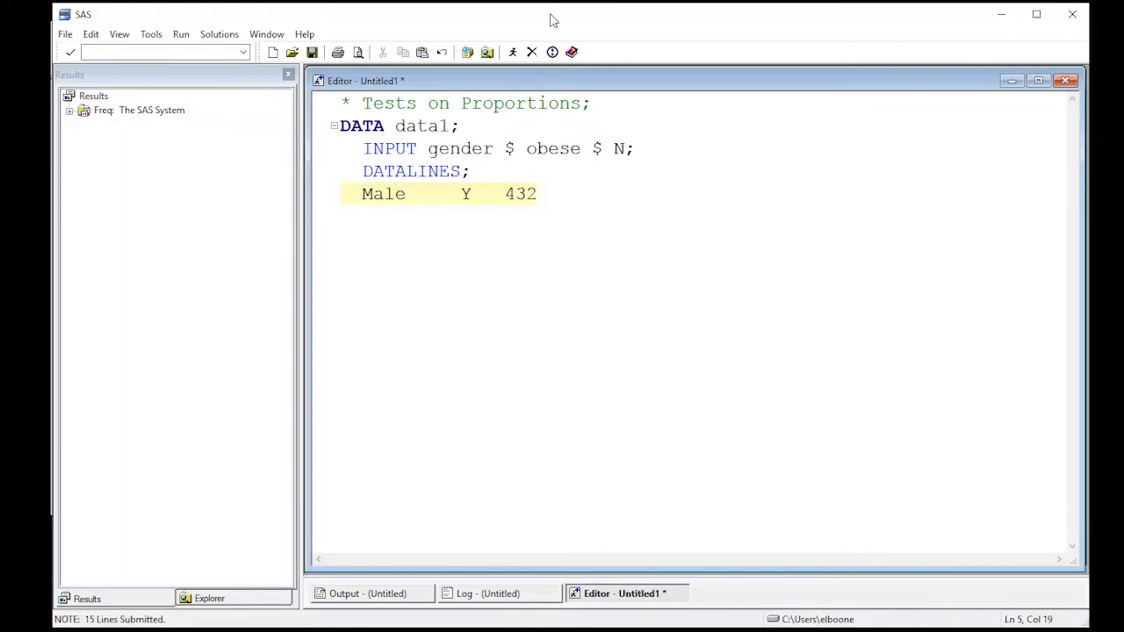
pyautogui.write('Fem')
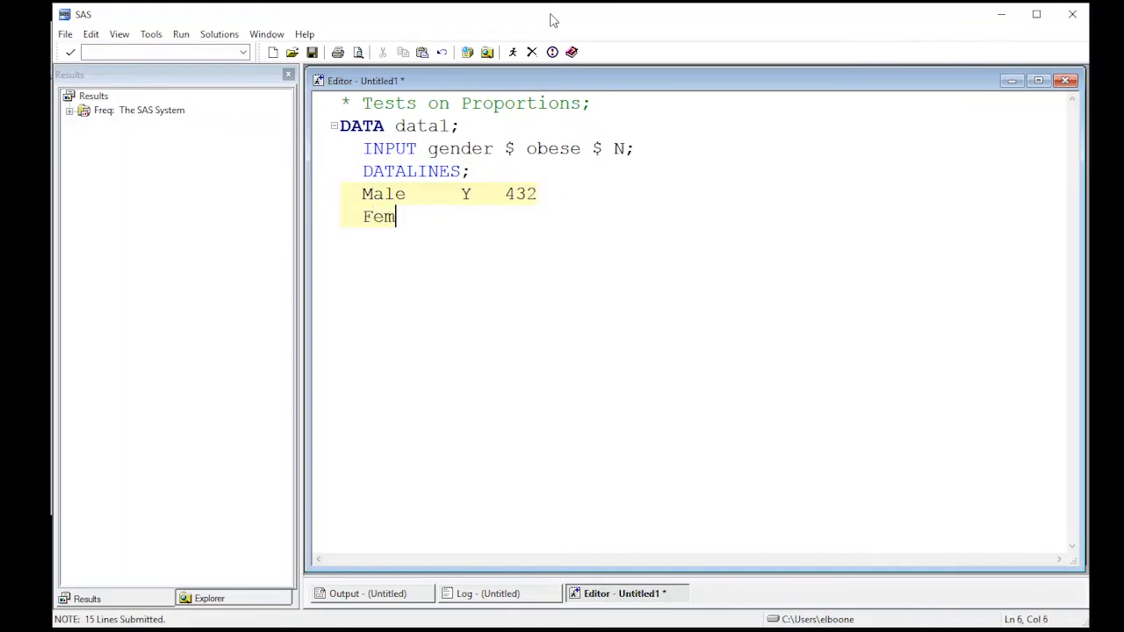
pyautogui.write('ale')
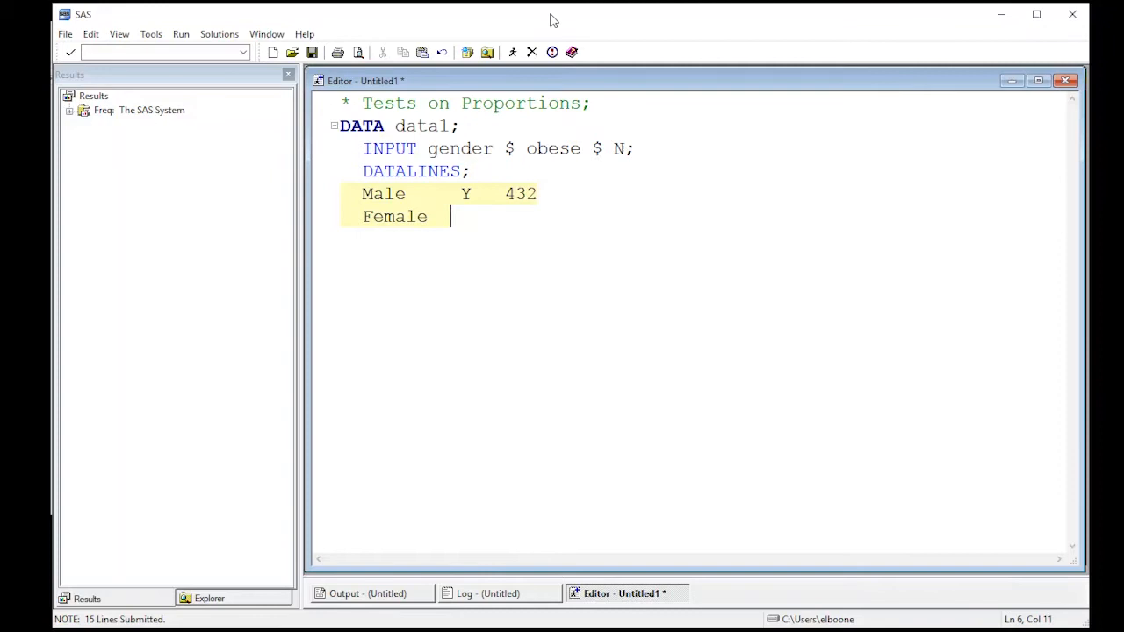
pyautogui.write('Y   414')
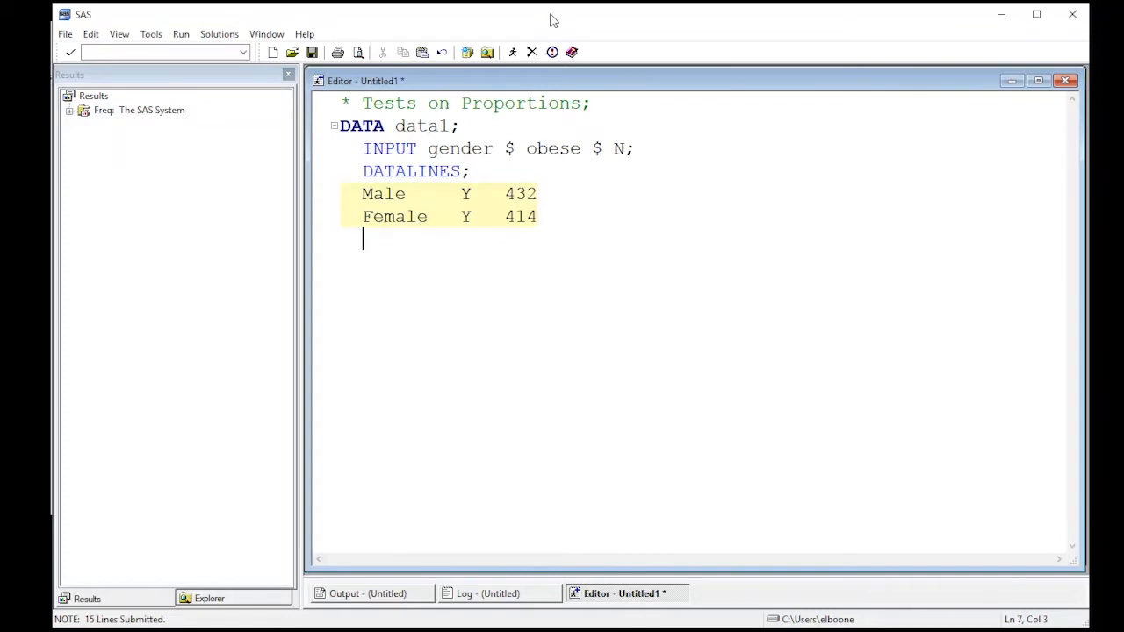
# - Add the non-obese rows Male N 634 and Female N 672, then terminate with ; and RUN;
pyautogui.write('Male')
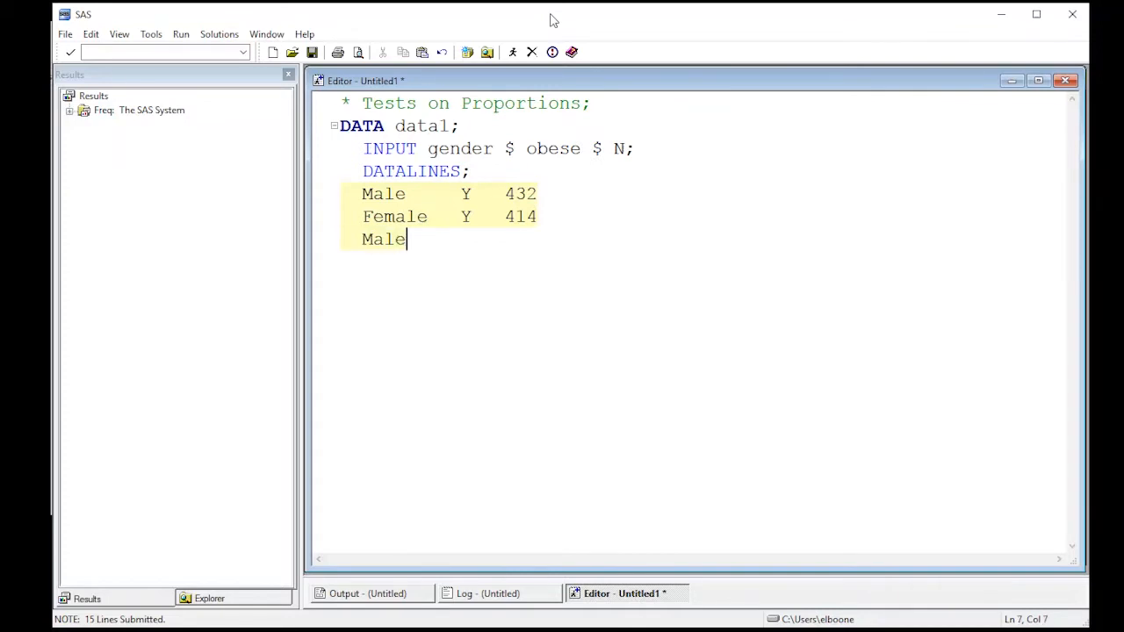
pyautogui.write('"    "')
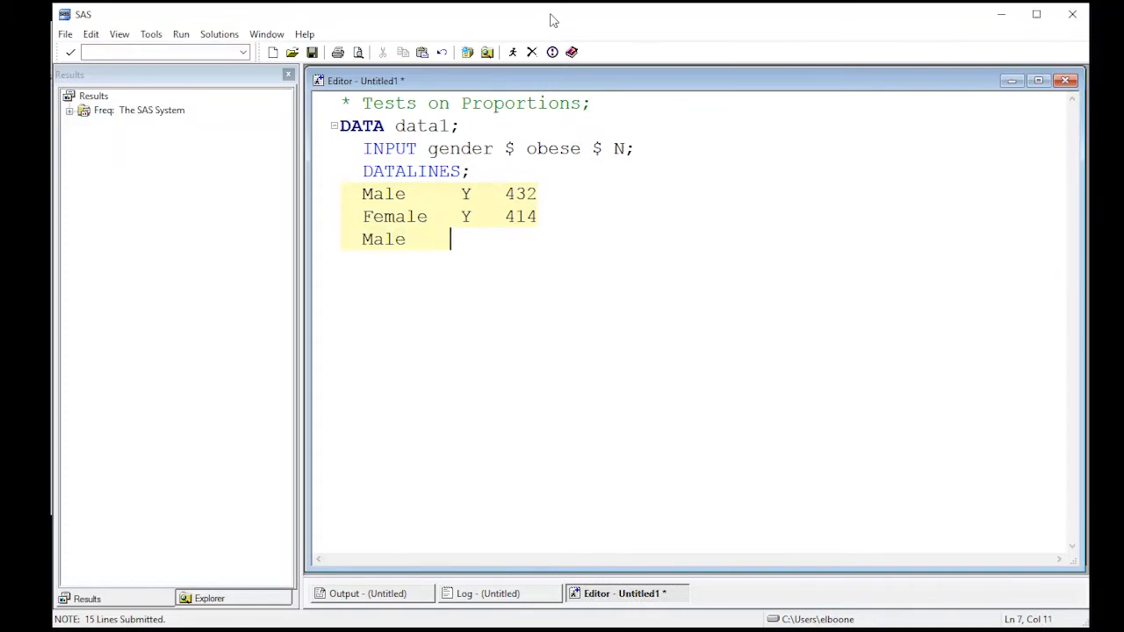
pyautogui.write('N')
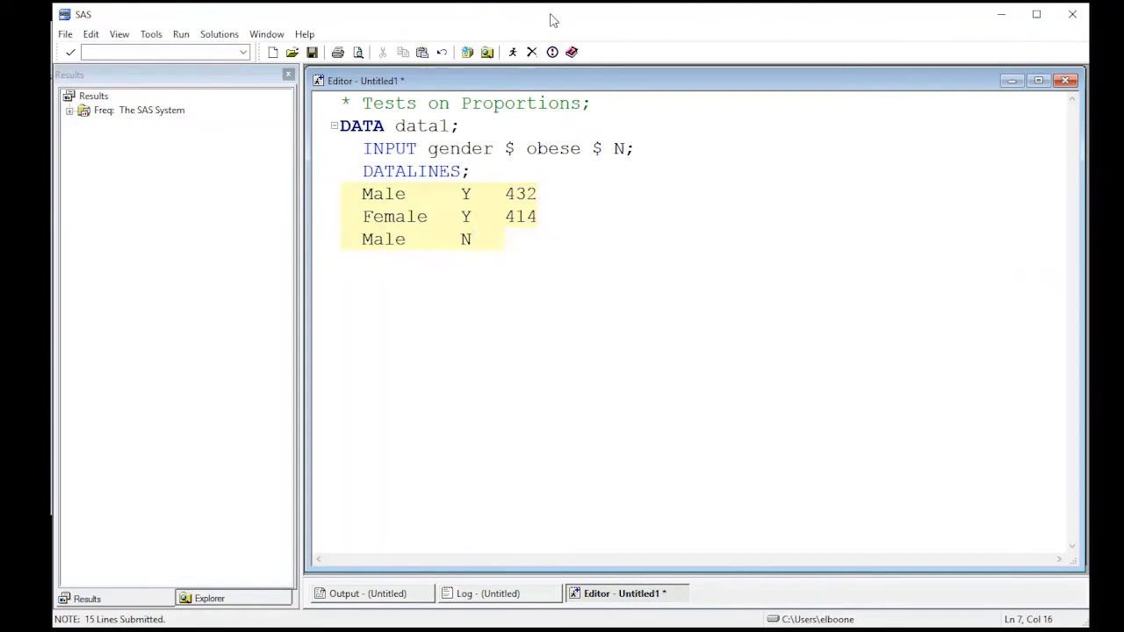
pyautogui.write('6')
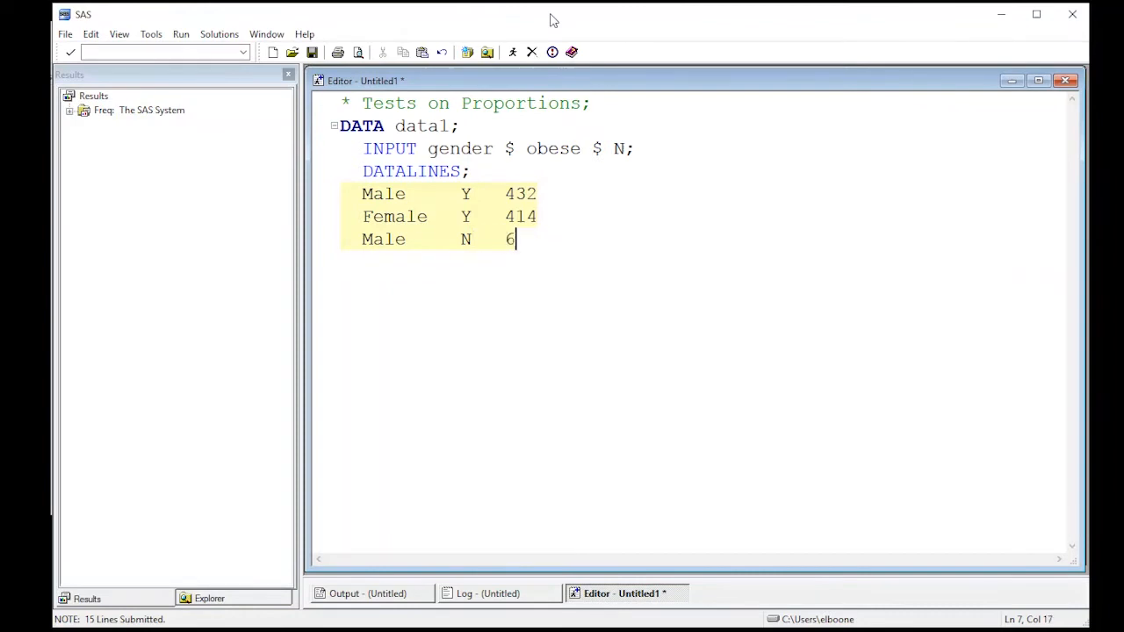
pyautogui.write('33')
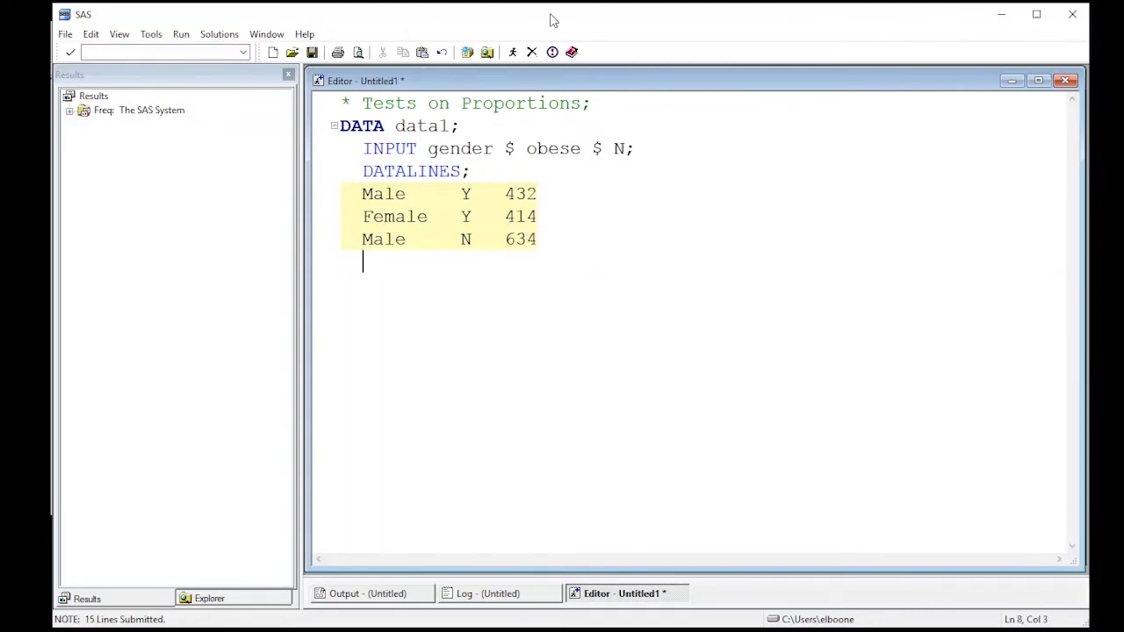
pyautogui.write('Female')
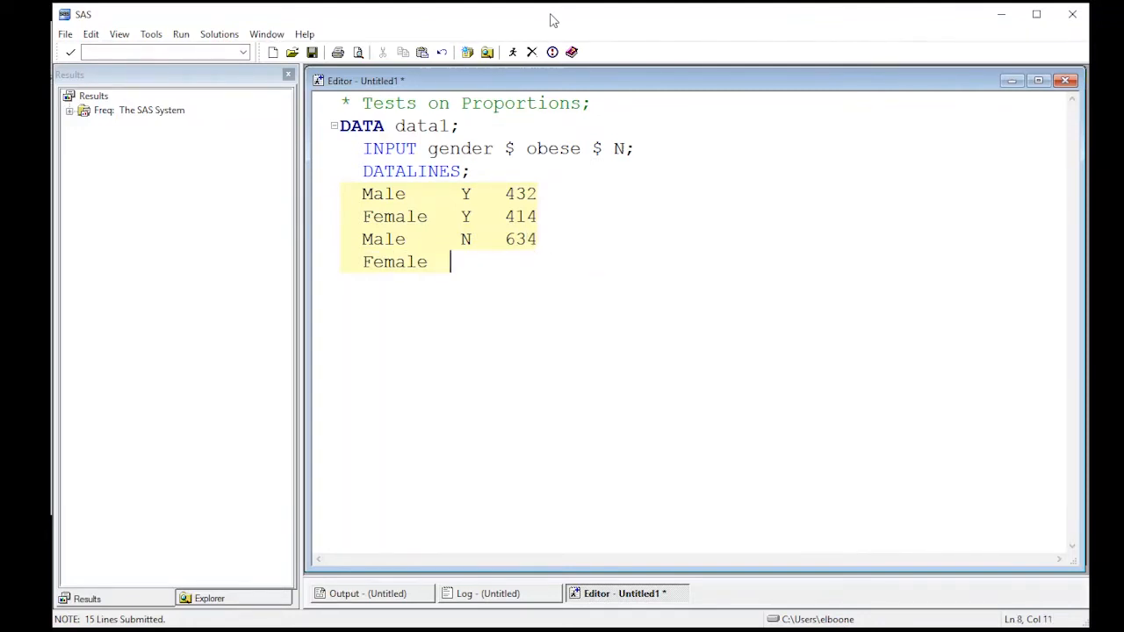
pyautogui.write('N')
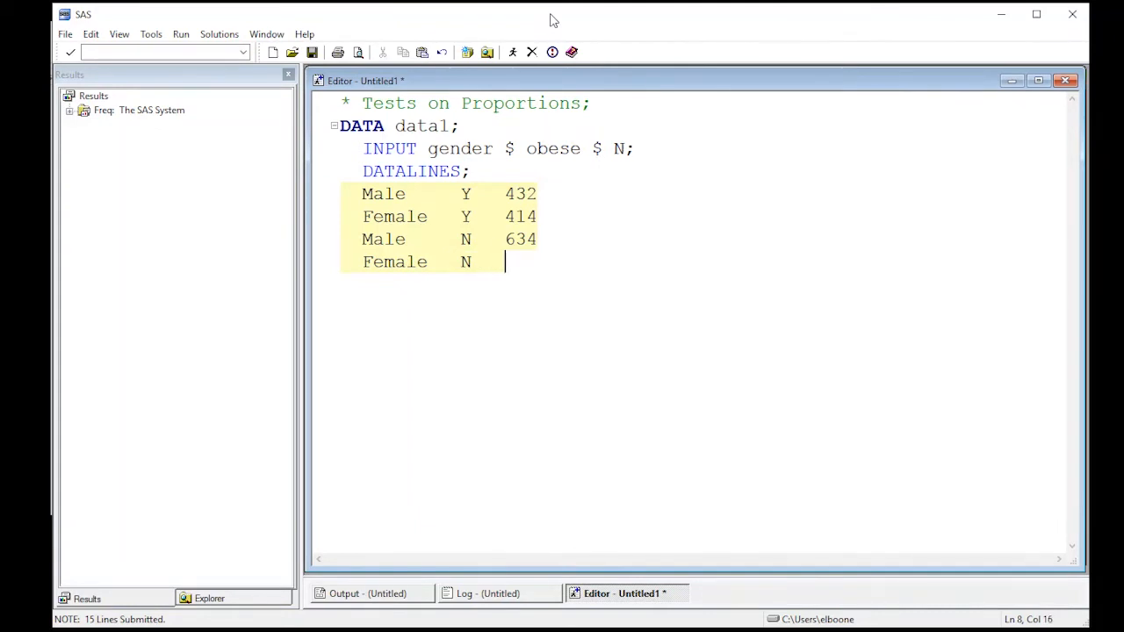
pyautogui.write('67')
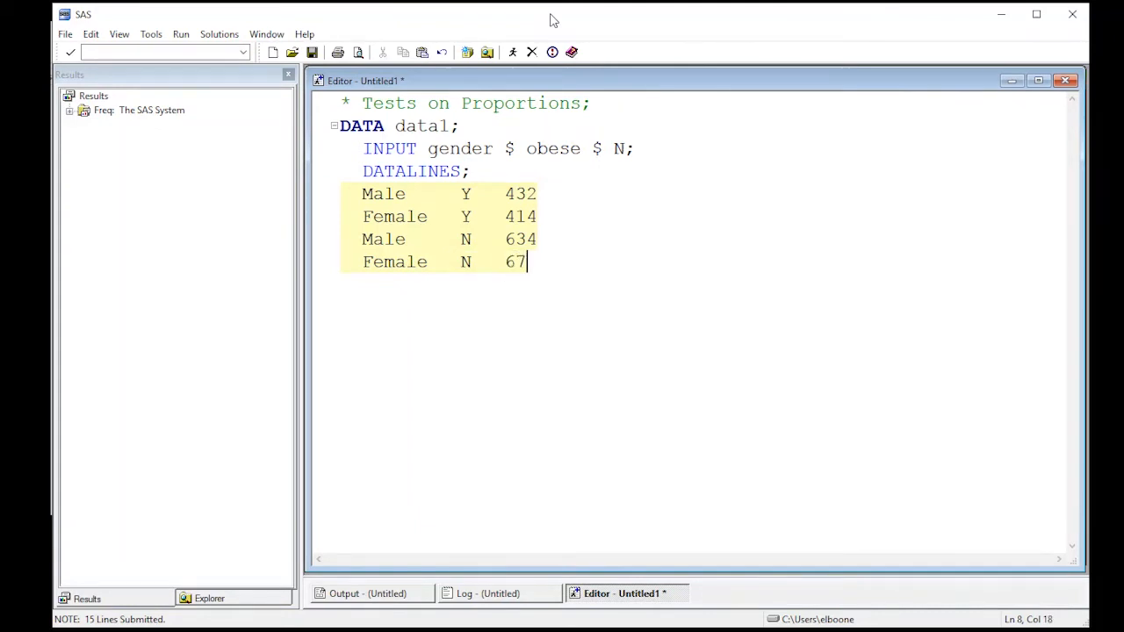
pyautogui.write('2')
pyautogui.write(';')
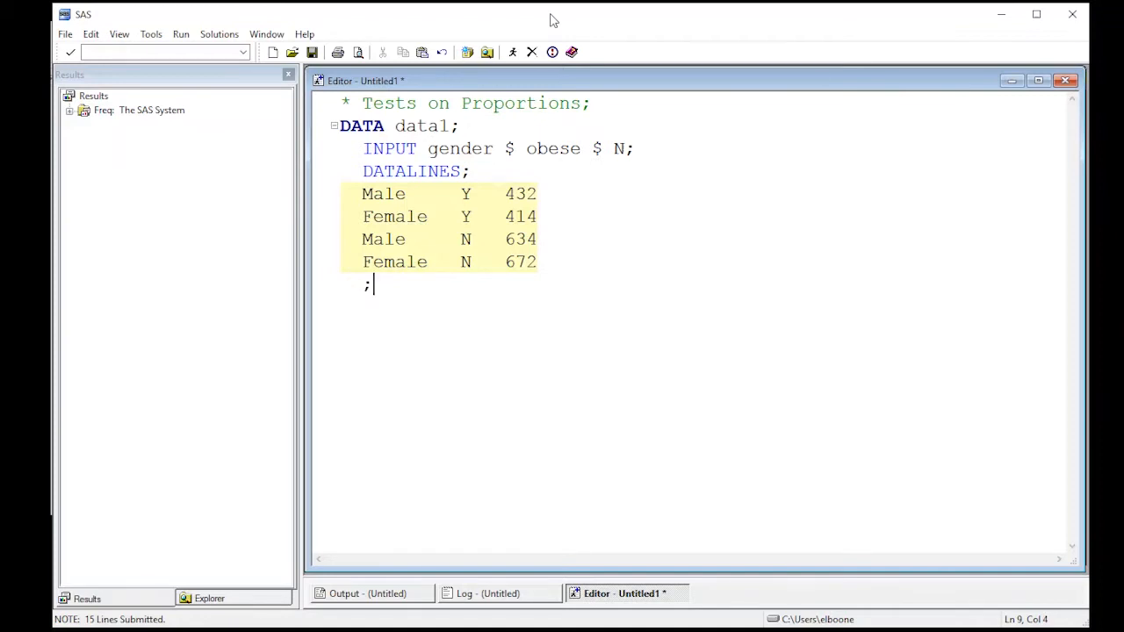
pyautogui.write('\\')
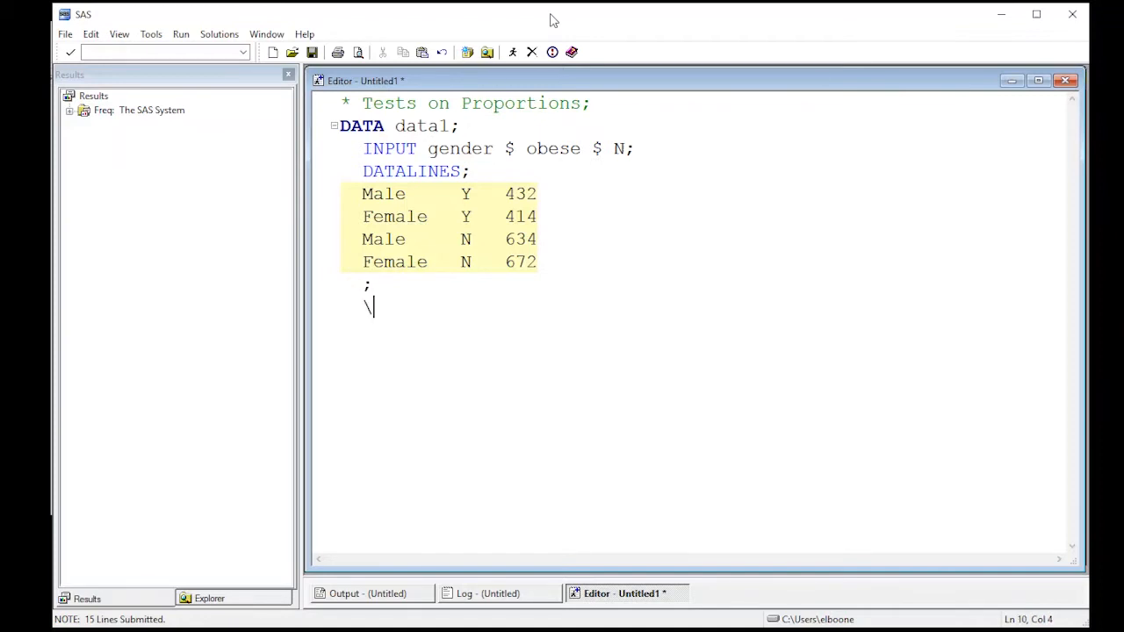
pyautogui.write('RUN;')
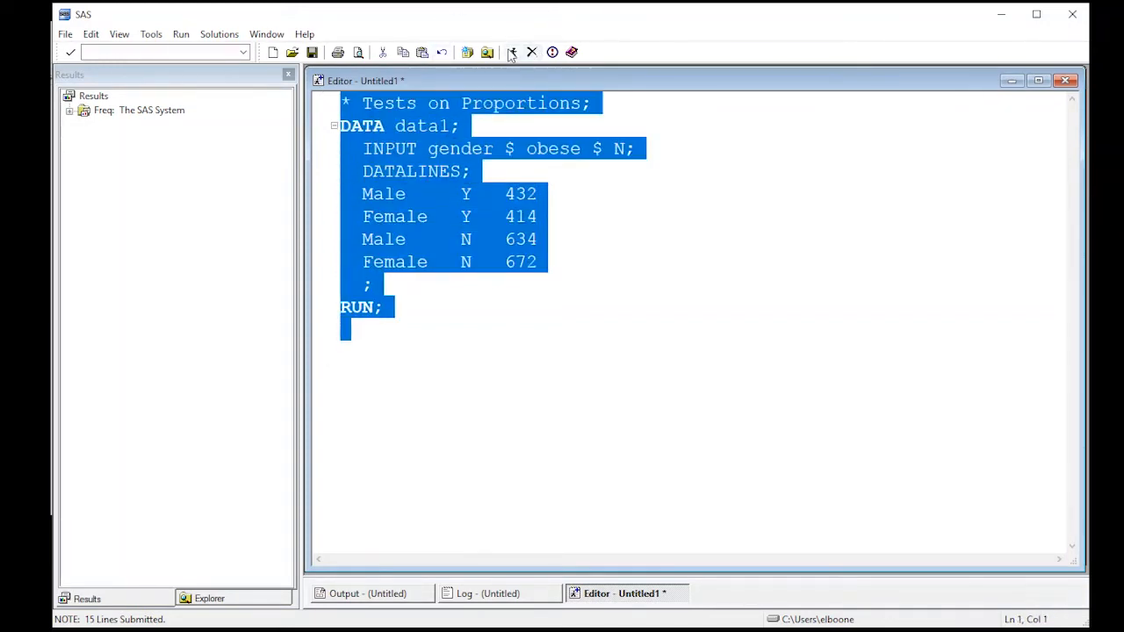
# - Submit the DATA step and view Work.Data1's four rows in the Explorer, then return to the code
pyautogui.click(512, 52)
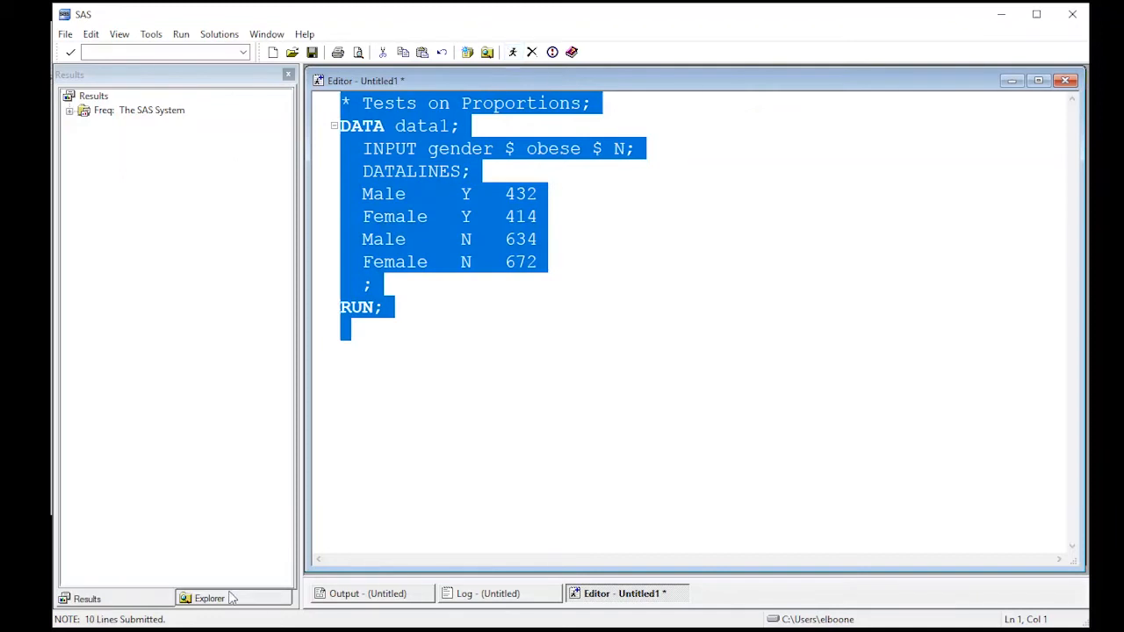
pyautogui.click(206, 598)
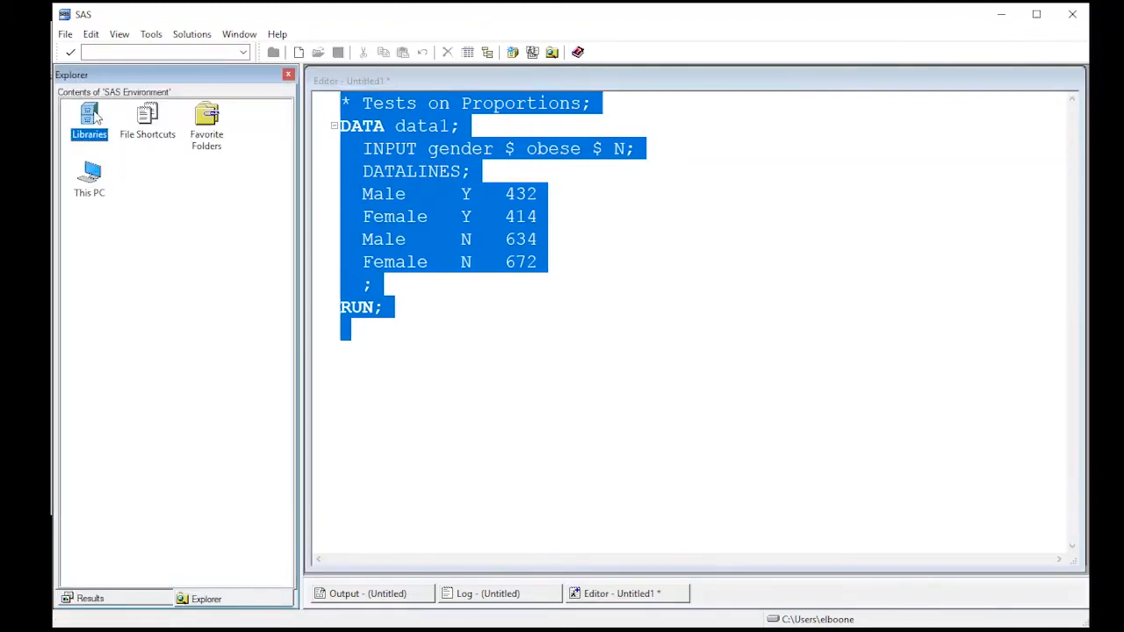
pyautogui.doubleClick(89, 118)
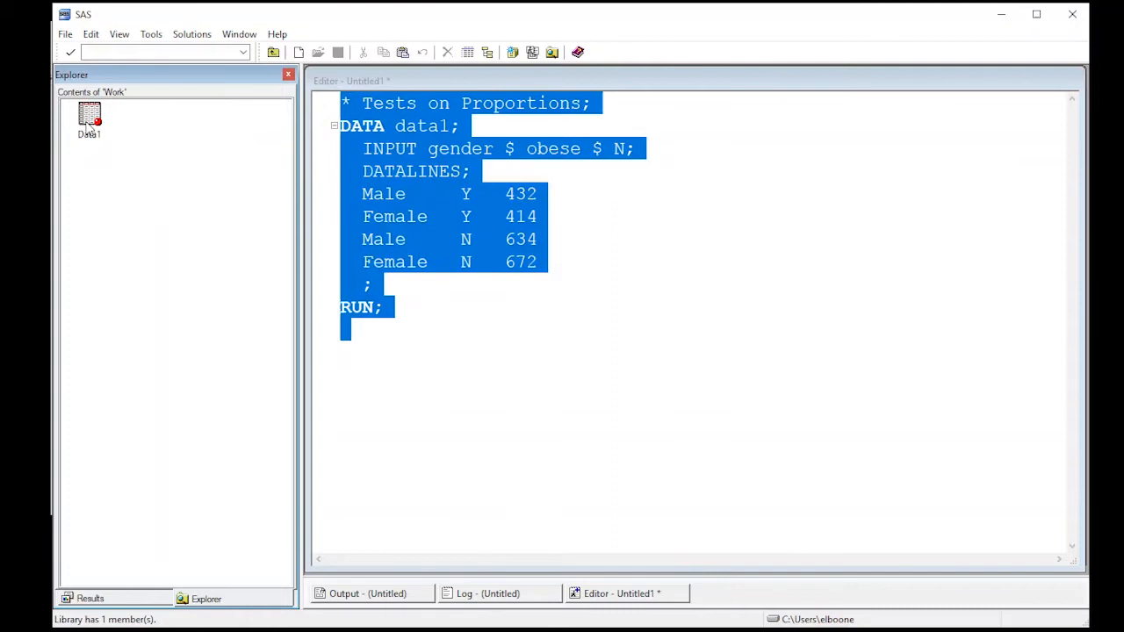
pyautogui.doubleClick(89, 114)
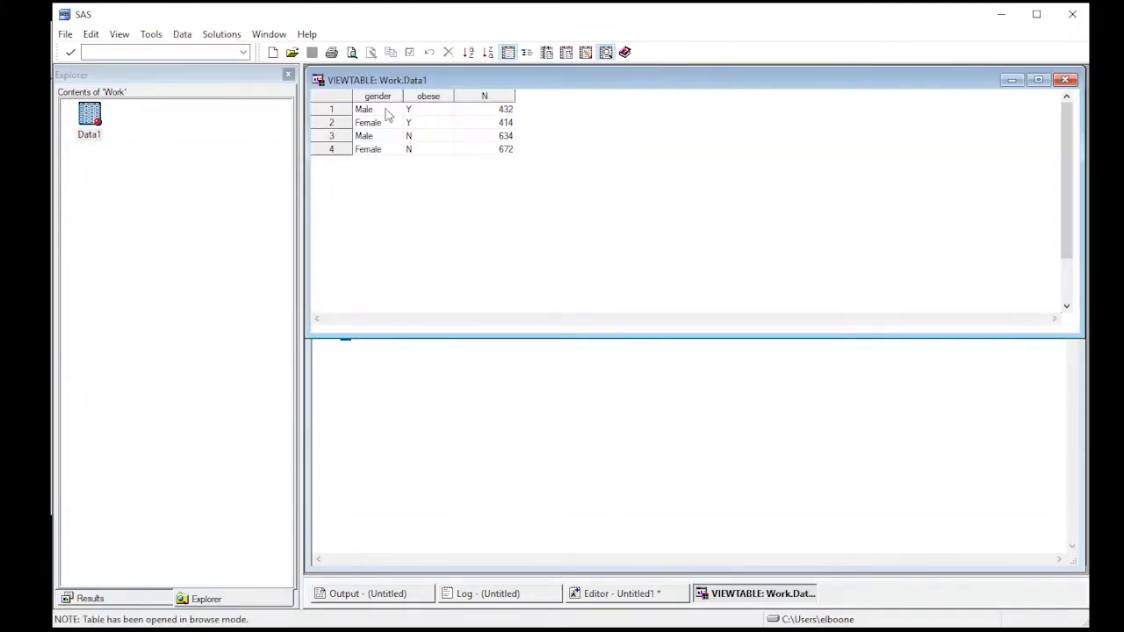
pyautogui.moveTo(367, 143)
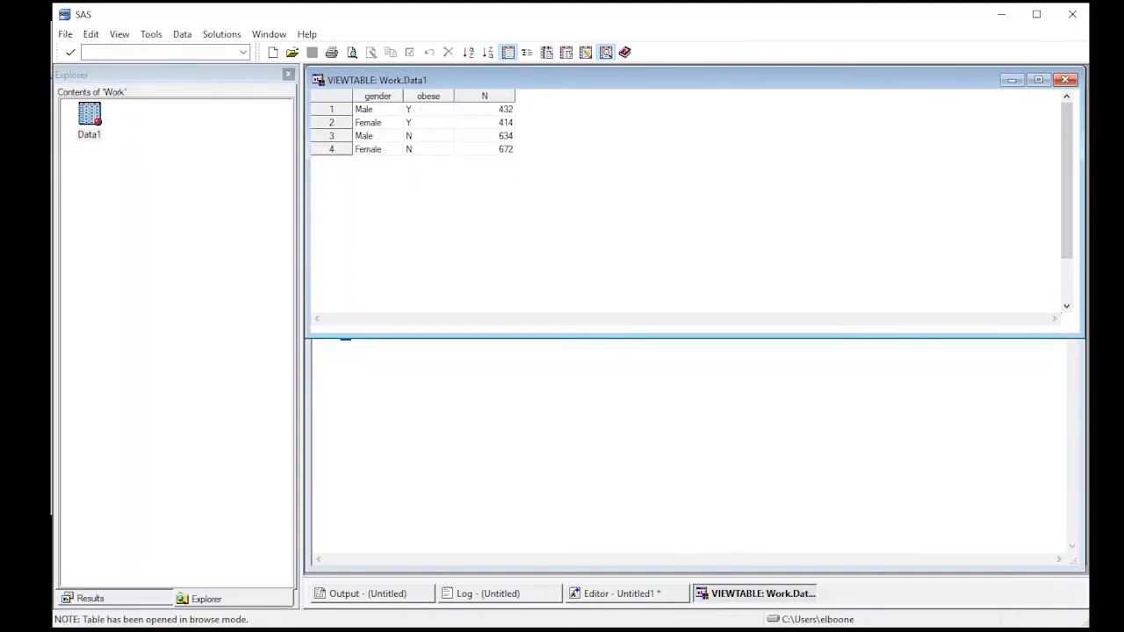
pyautogui.click(624, 593)
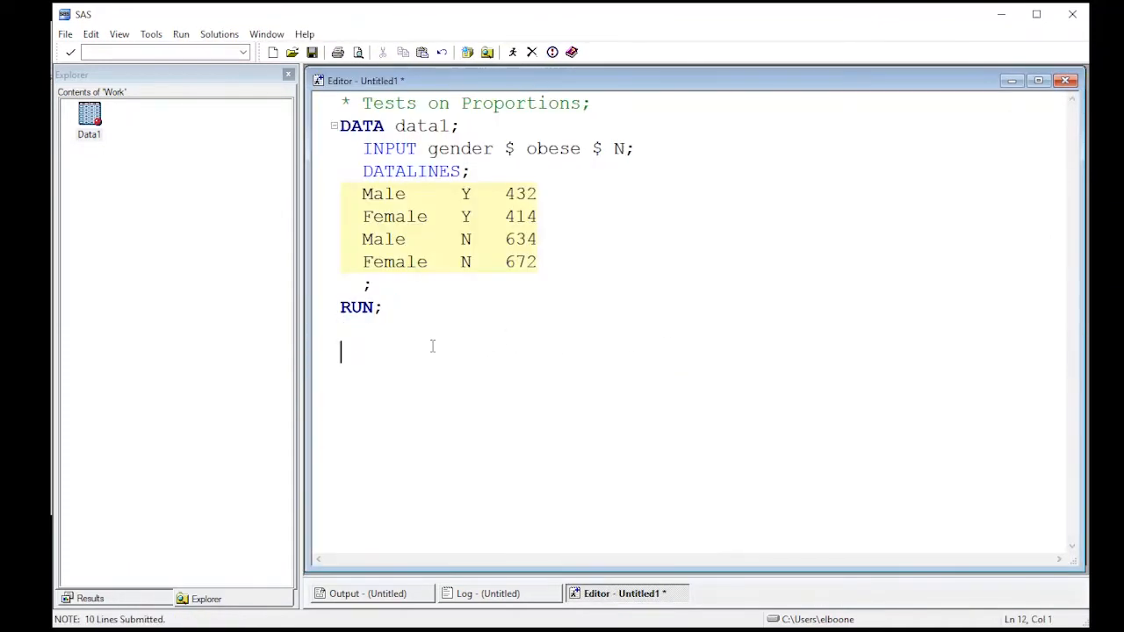
# - Write PROC FREQ data = data1; with a weight N; statement
pyautogui.write('PROC FF')
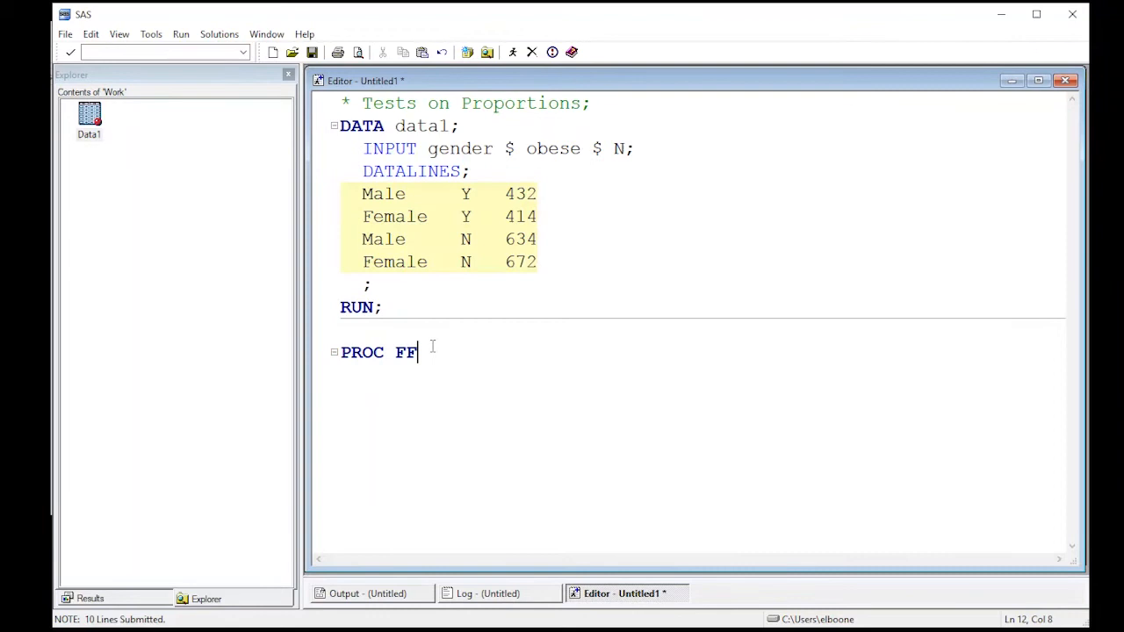
pyautogui.write('RE')
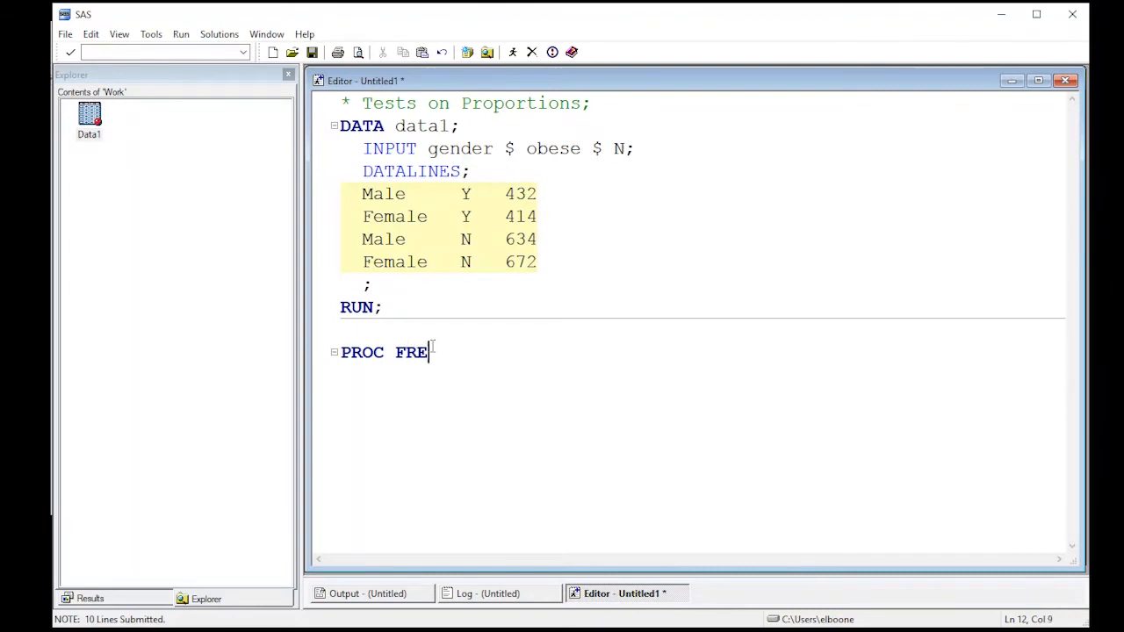
pyautogui.write('Q')
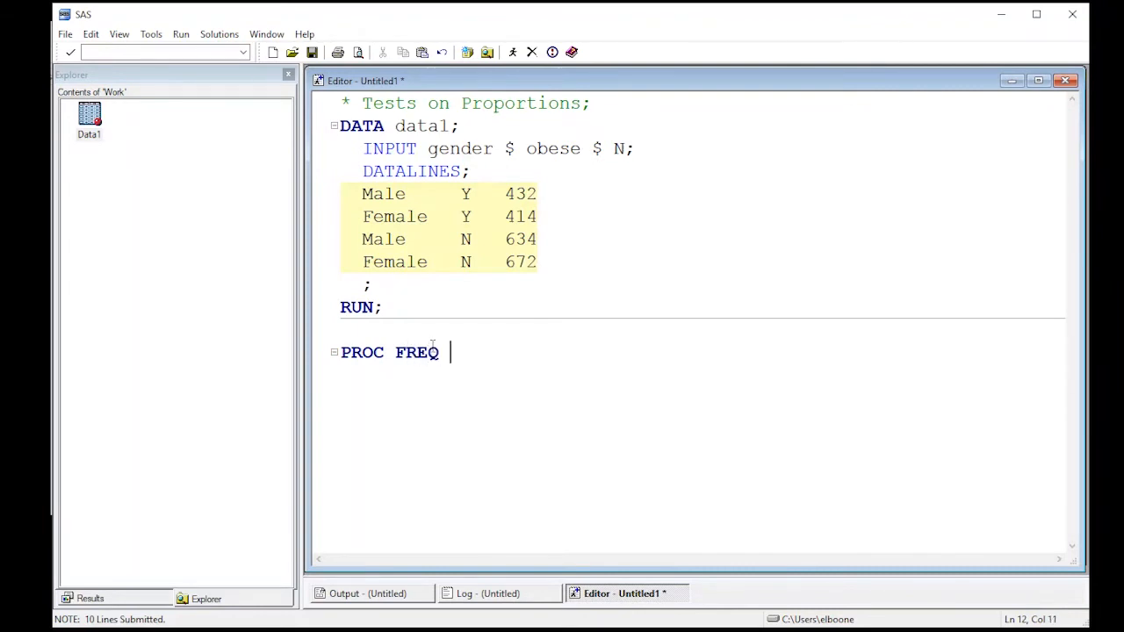
pyautogui.write('ata1 or')
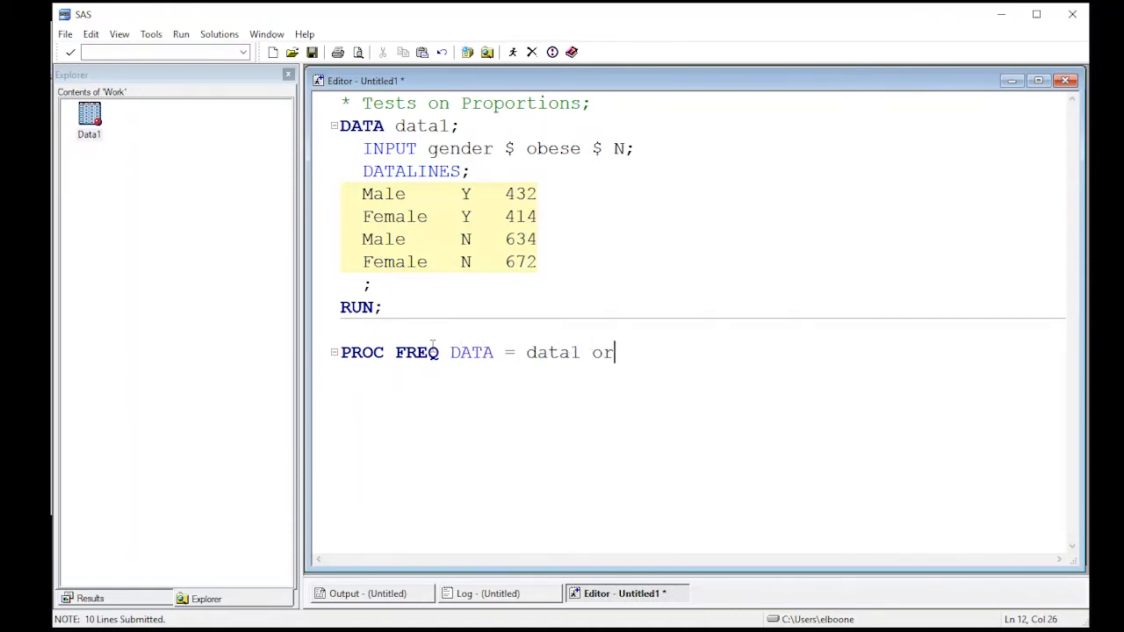
pyautogui.write('der =')
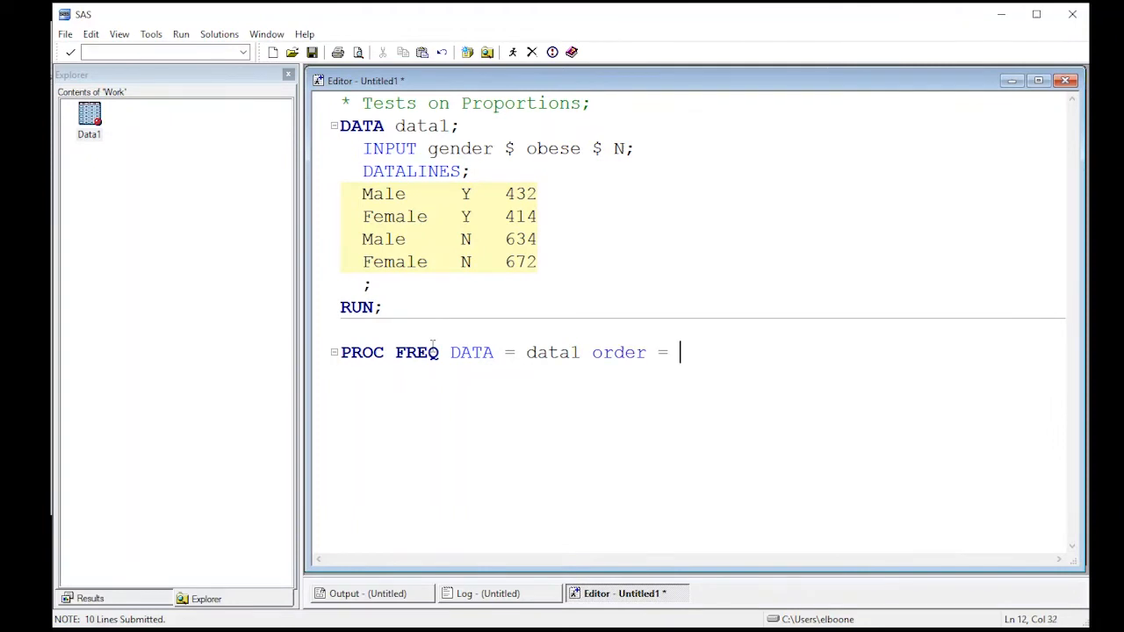
pyautogui.write('data1')
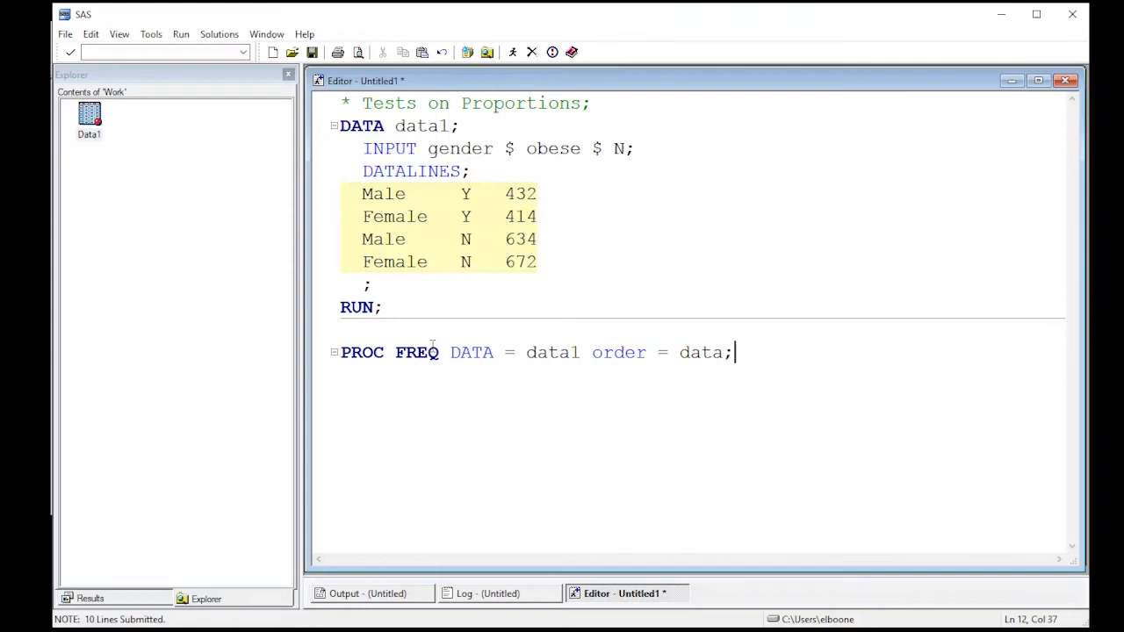
pyautogui.write('weigt')
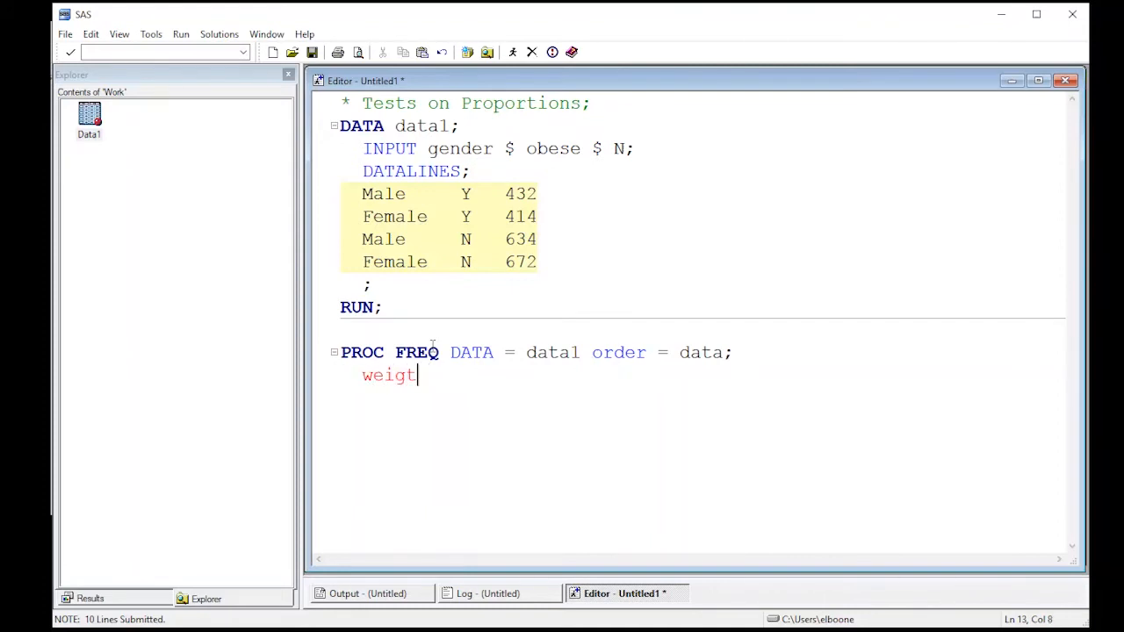
pyautogui.write('h')
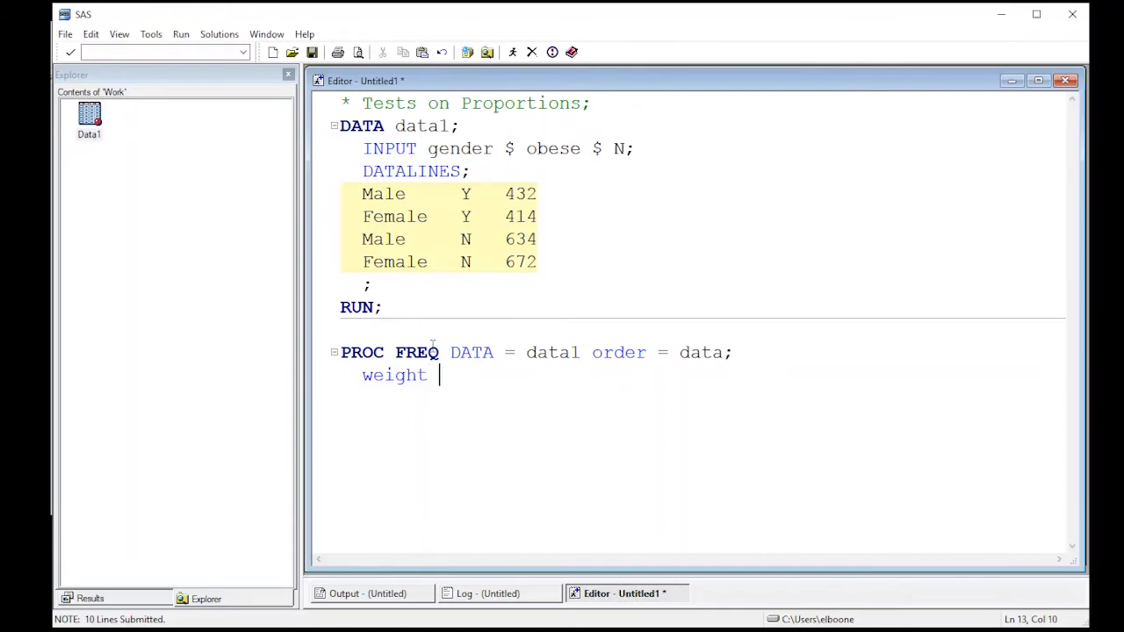
pyautogui.write('N;')
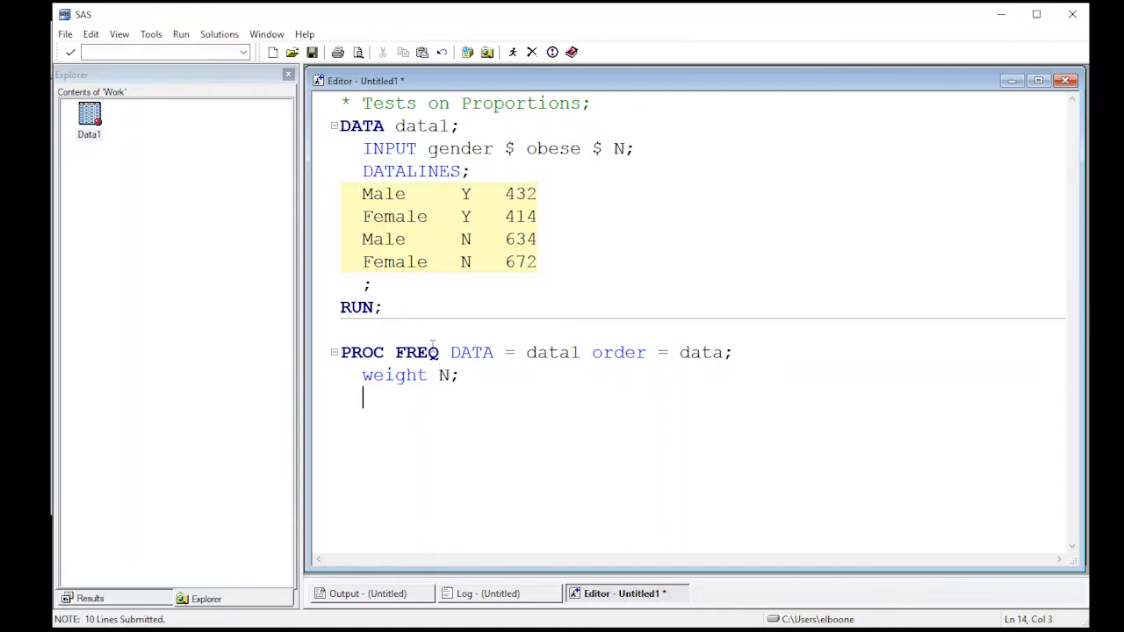
# - Add tables gender*obese / chisq; and end the step with RUN;
pyautogui.write('ta')
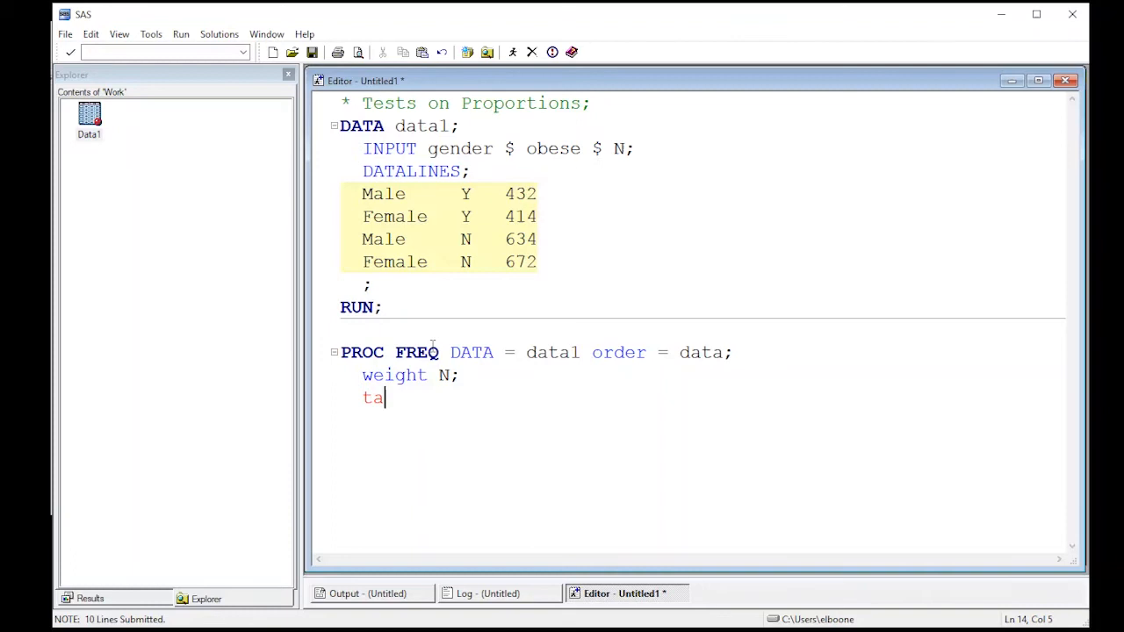
pyautogui.write('bles')
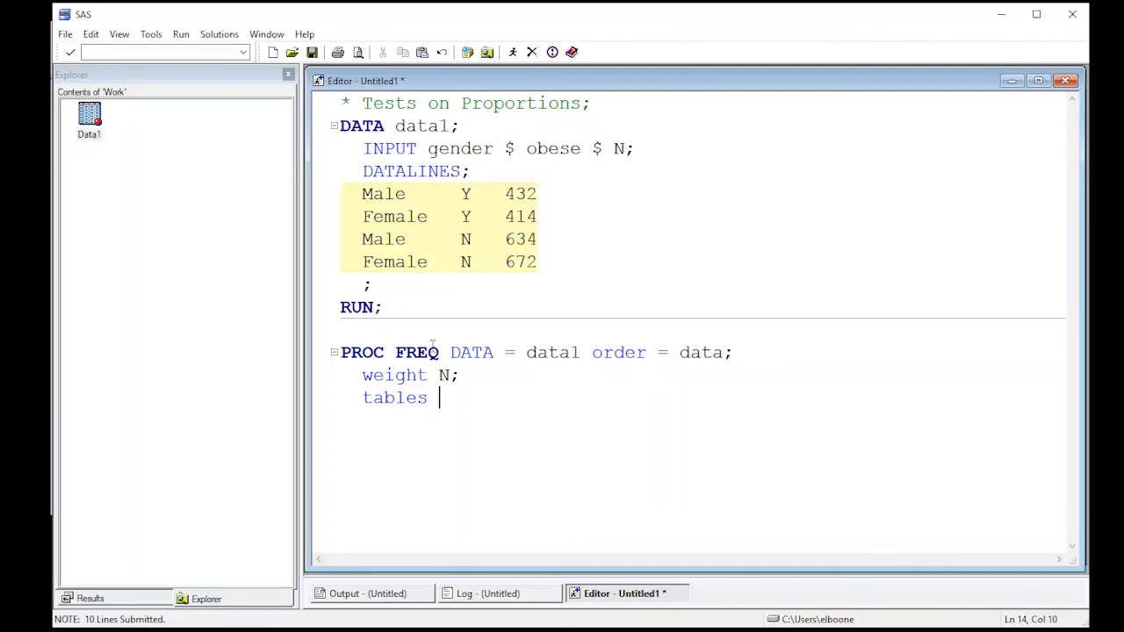
pyautogui.write('g')
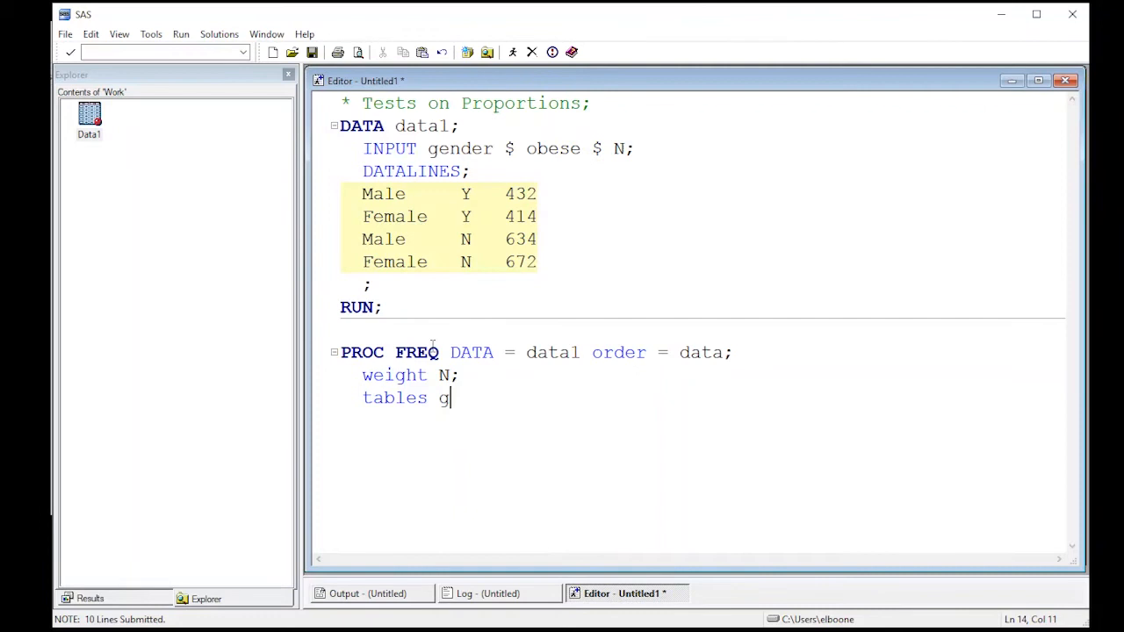
pyautogui.write('ender*')
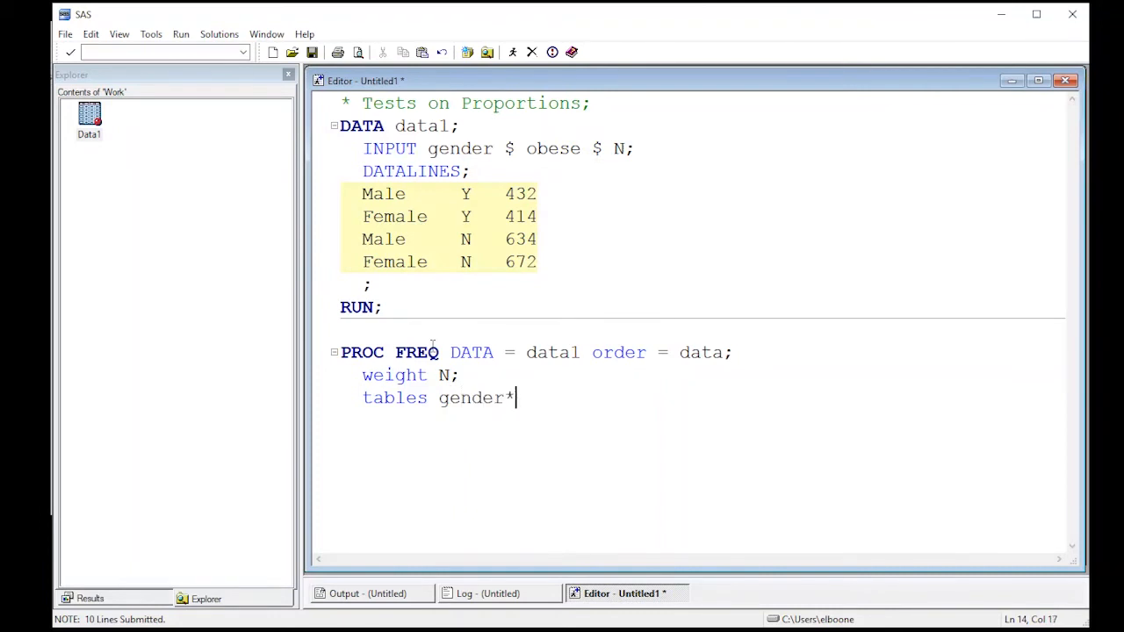
pyautogui.write('obese')
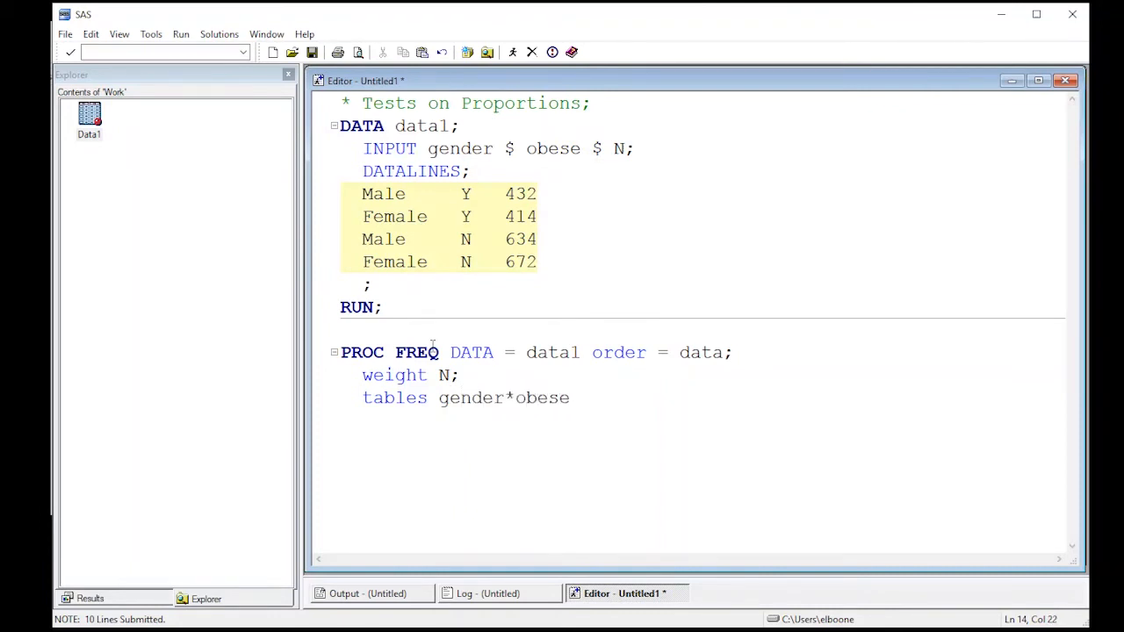
pyautogui.write('/')
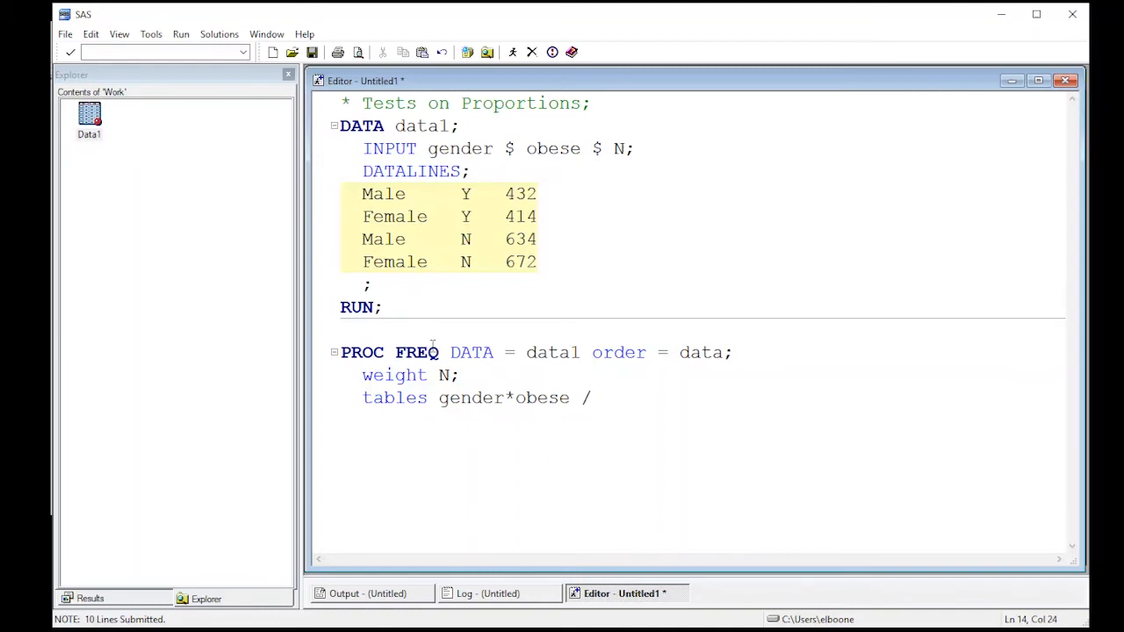
pyautogui.write('chie')
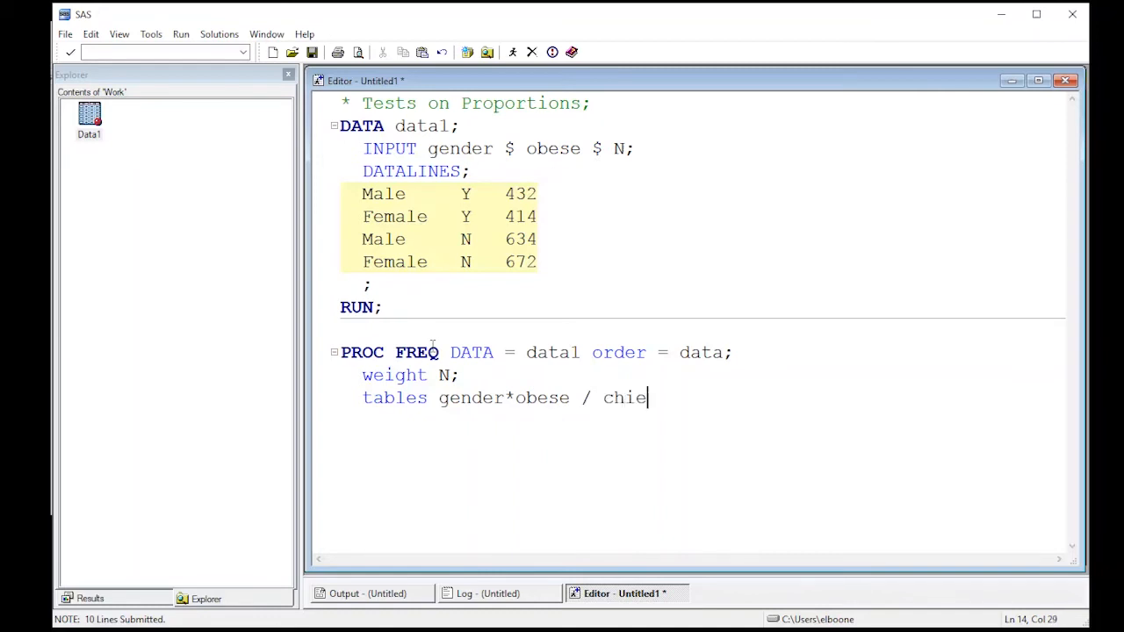
pyautogui.press('Backspace')
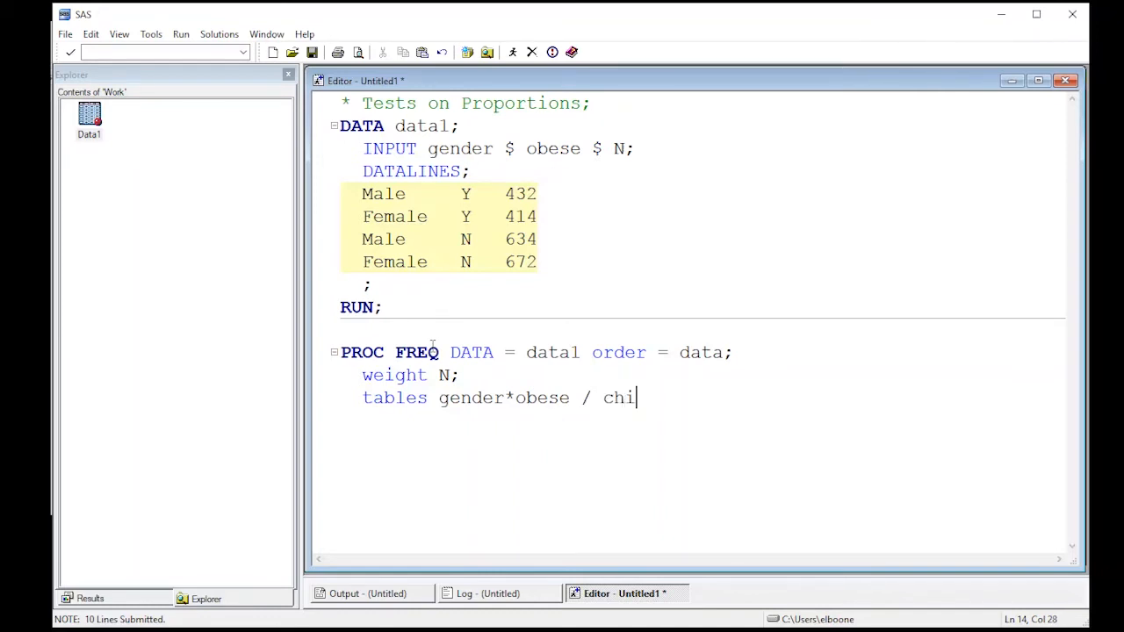
pyautogui.write('sq;')
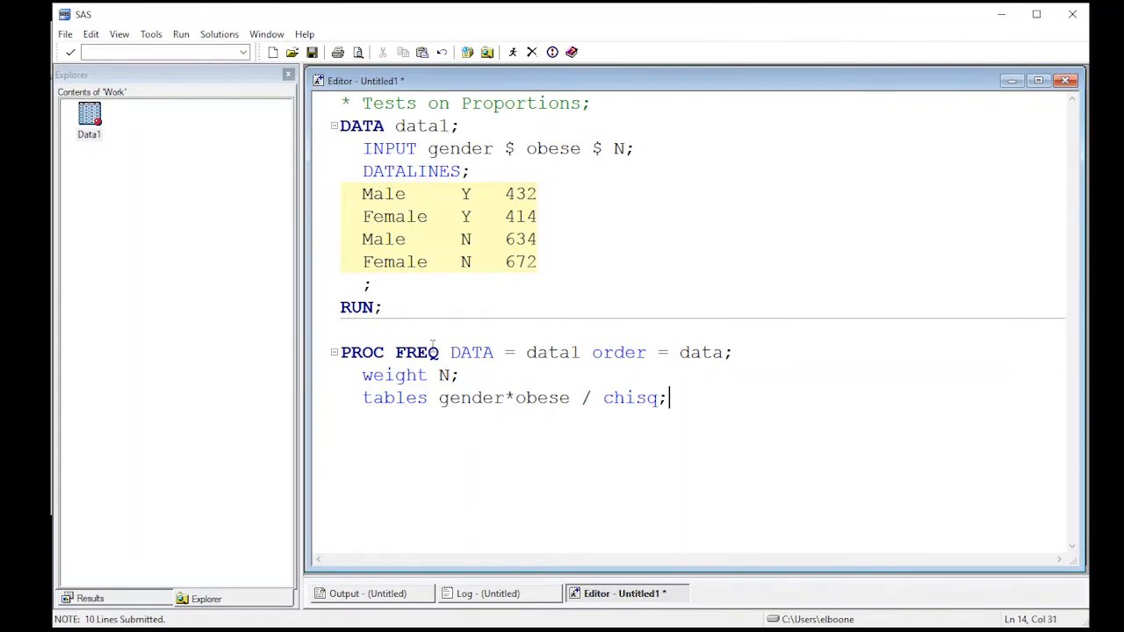
pyautogui.press('enter')
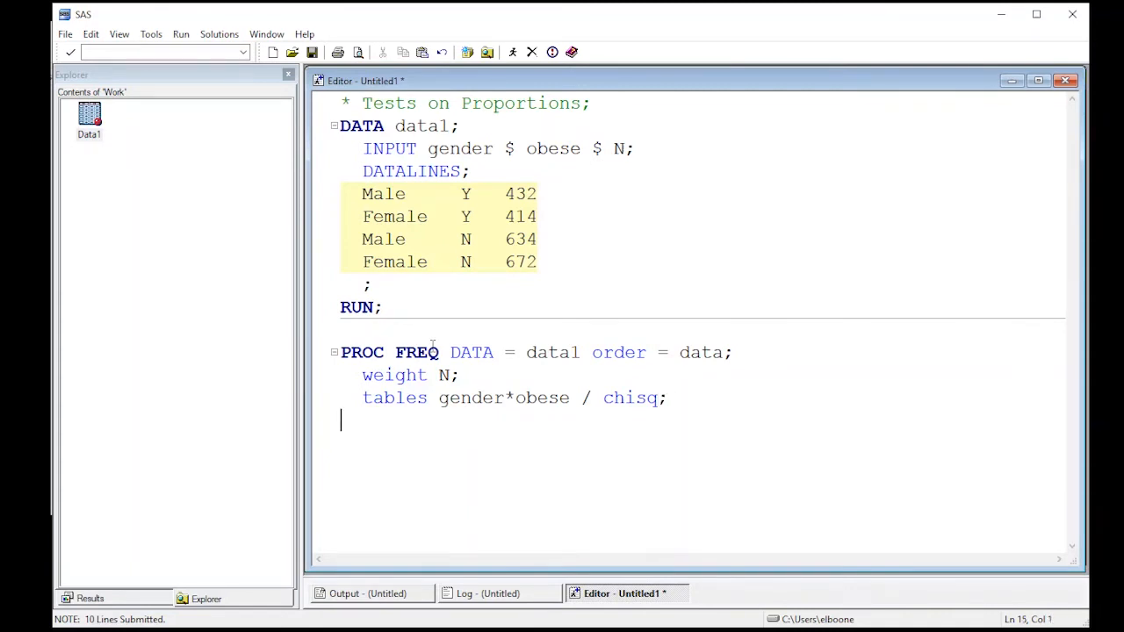
pyautogui.write('RUN;')
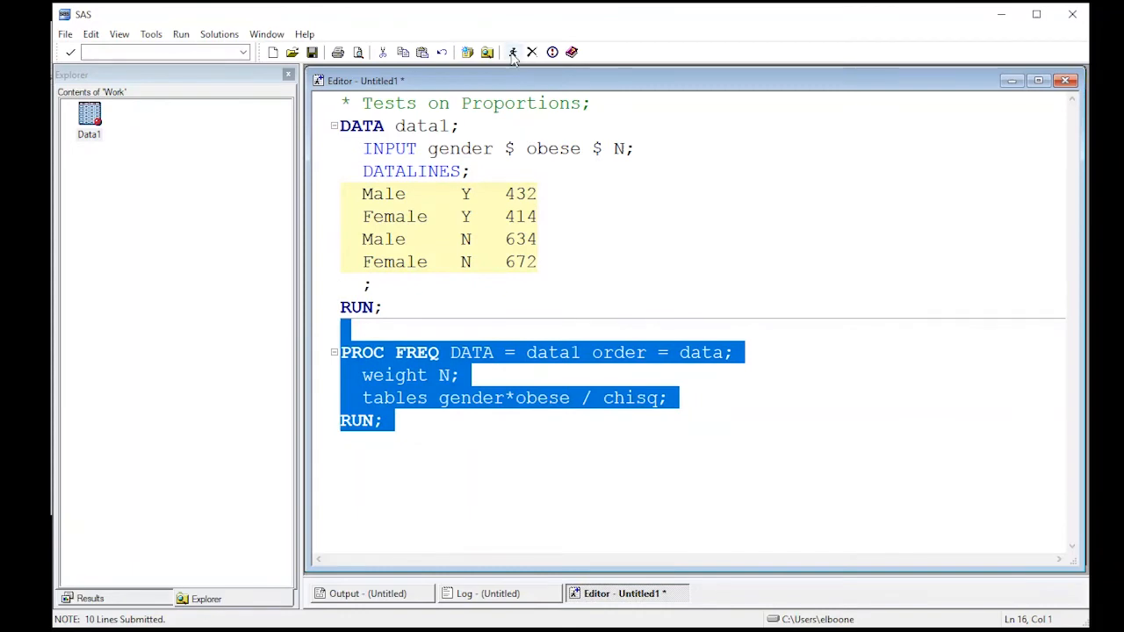
# - Submit the PROC FREQ step and review the crosstab counts (432 obese males, 634 non-obese, Female row)
pyautogui.click(487, 51)
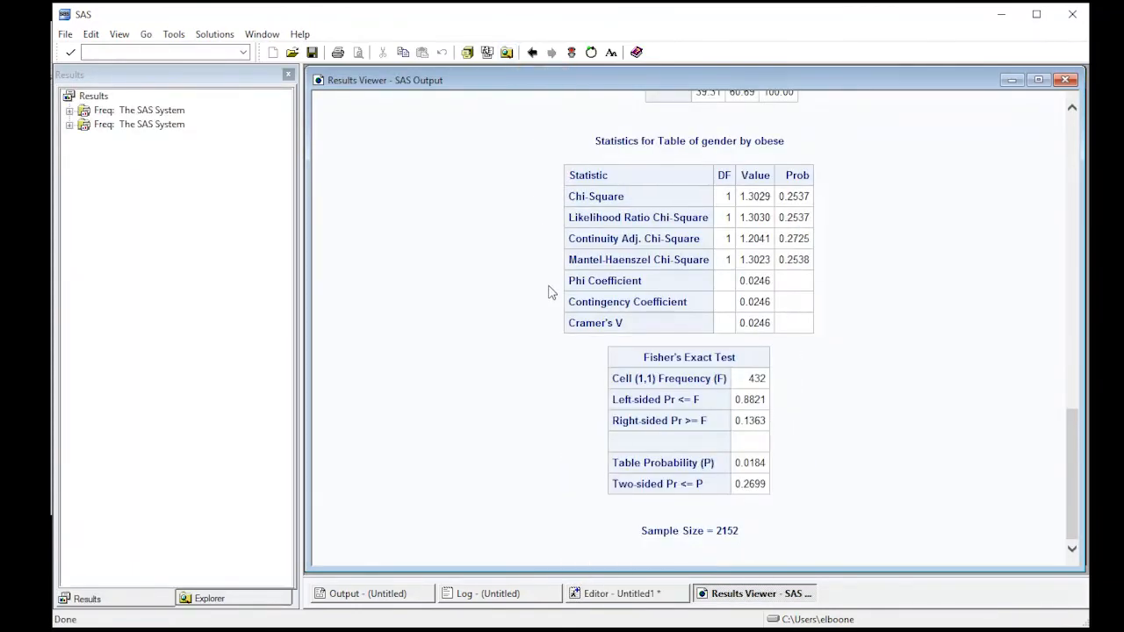
pyautogui.moveTo(694, 549)
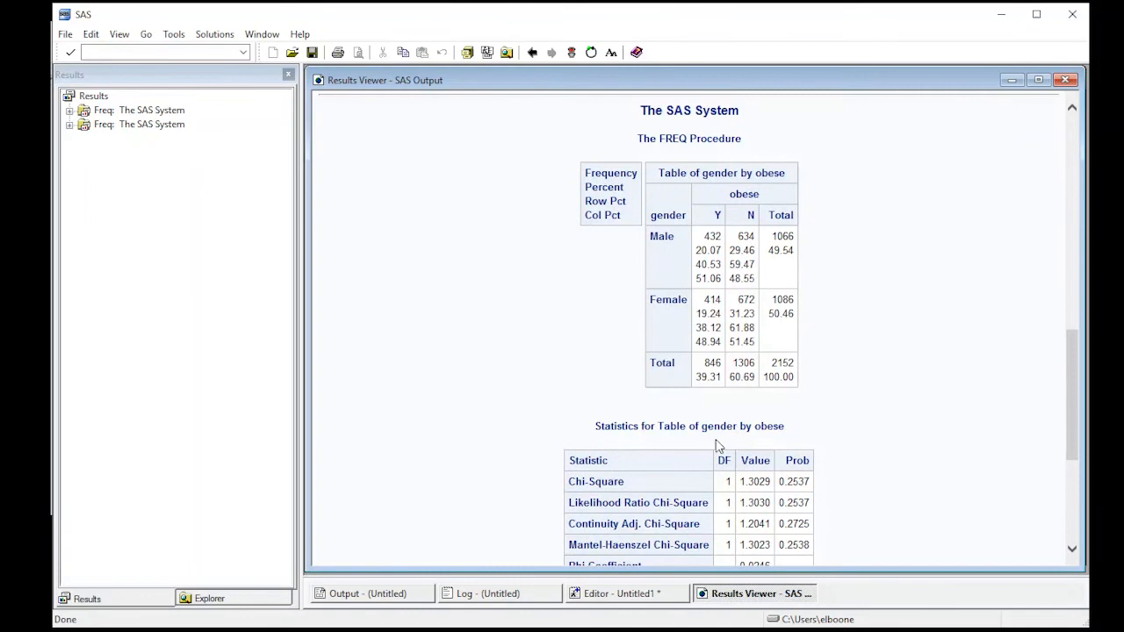
pyautogui.moveTo(707, 241)
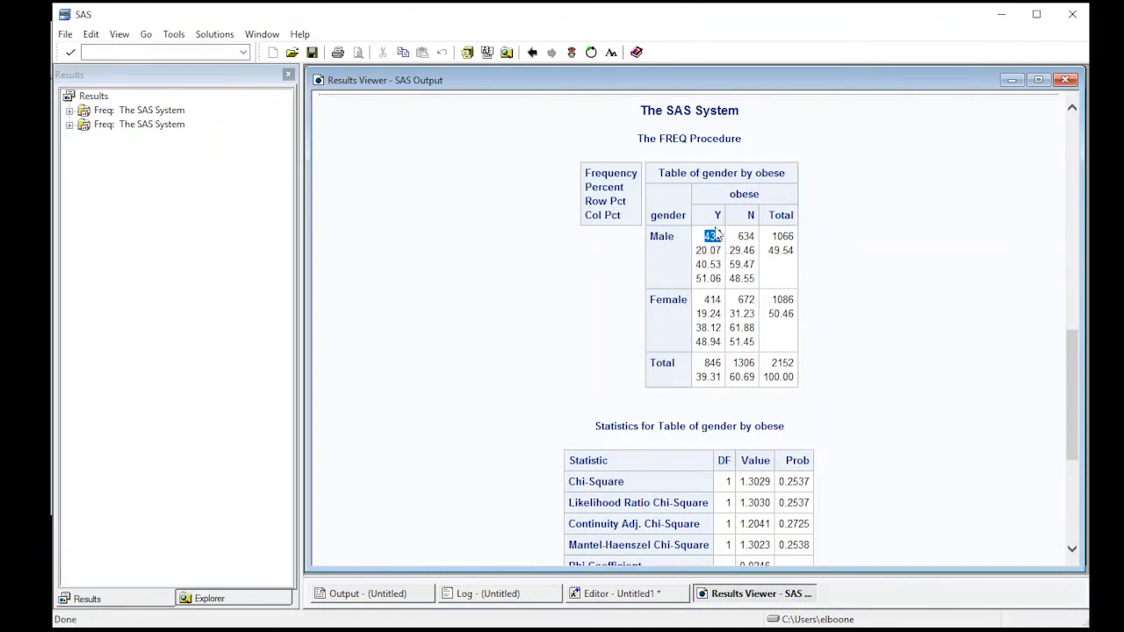
pyautogui.click(745, 236)
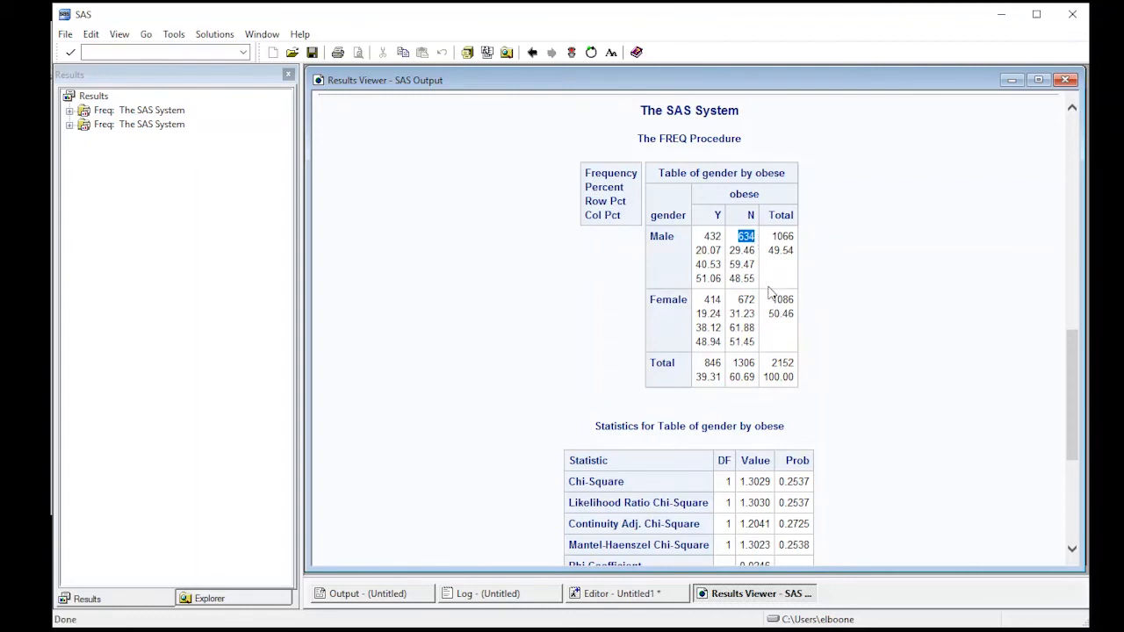
pyautogui.click(782, 236)
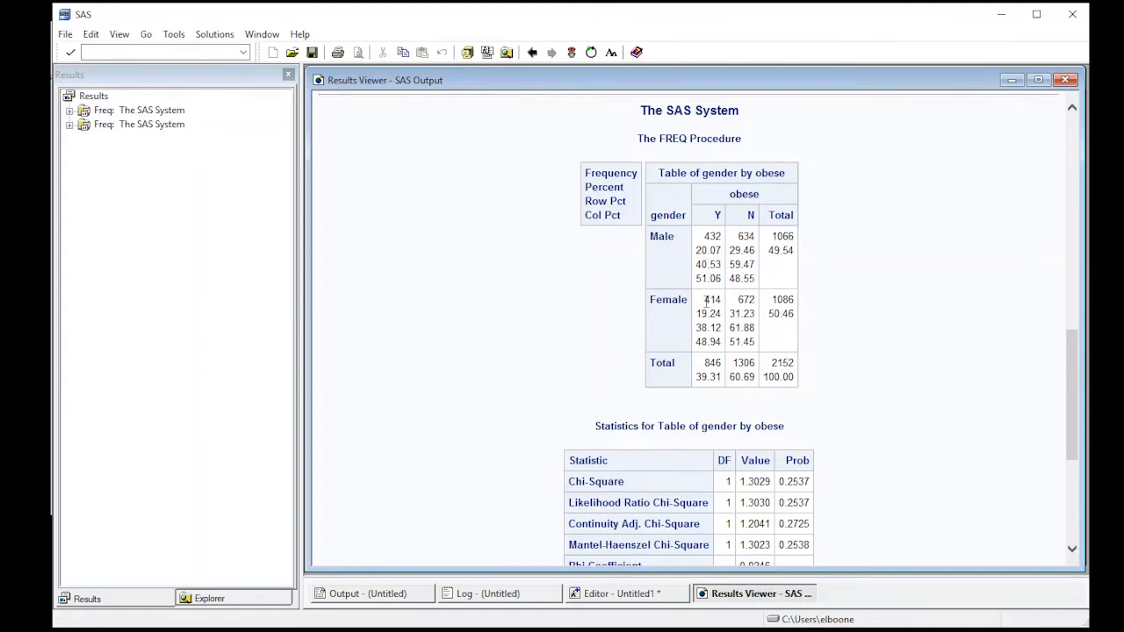
pyautogui.doubleClick(745, 299)
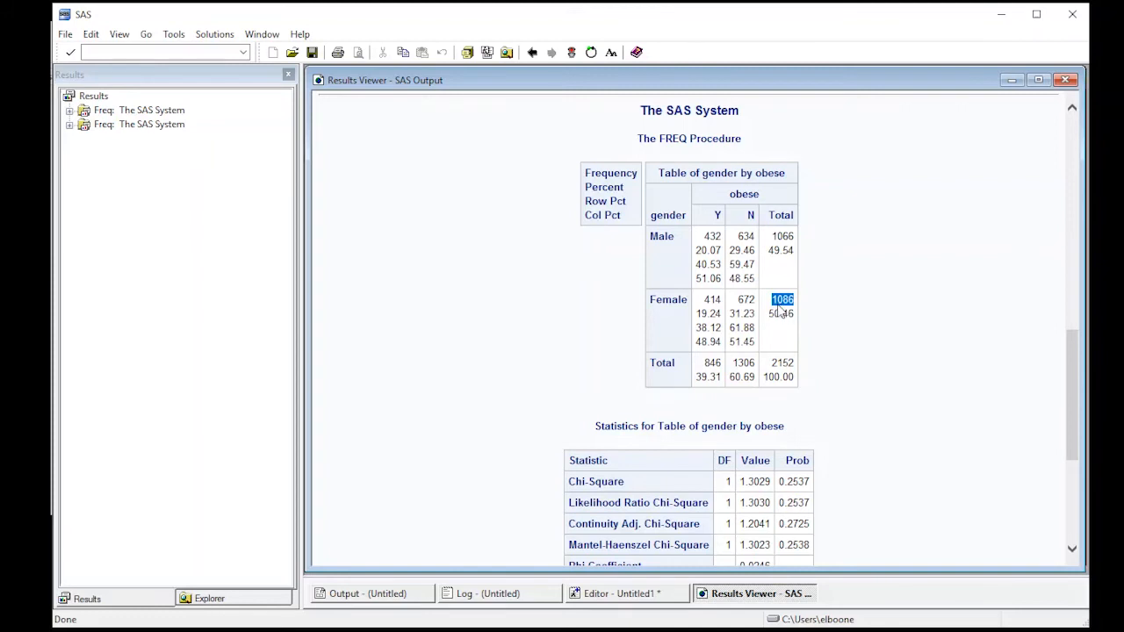
pyautogui.moveTo(781, 310)
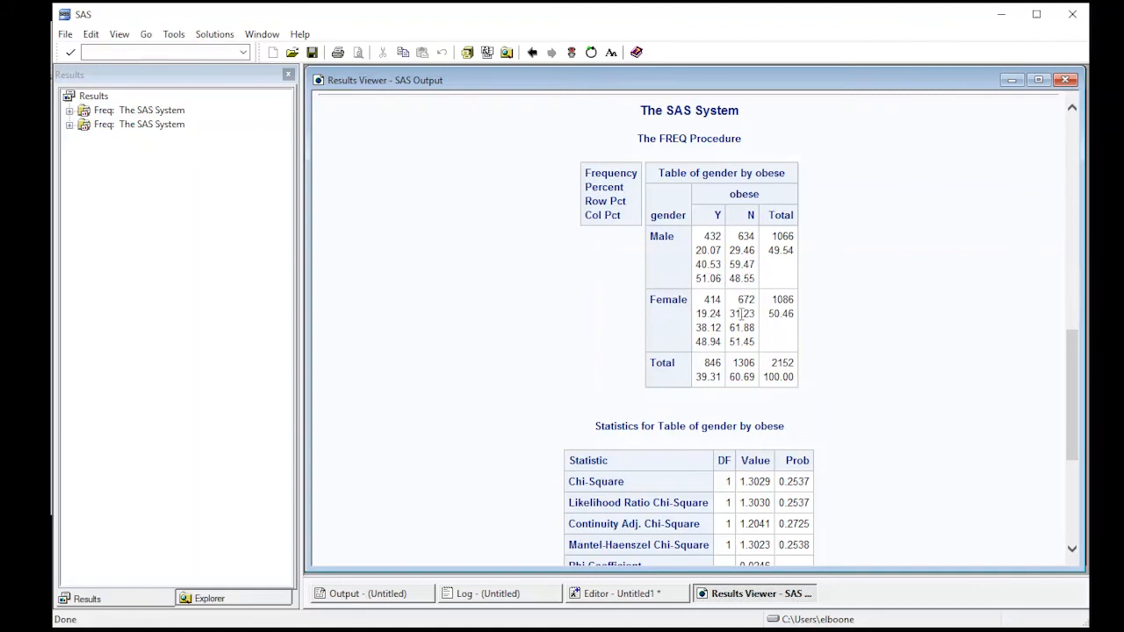
pyautogui.moveTo(678, 389)
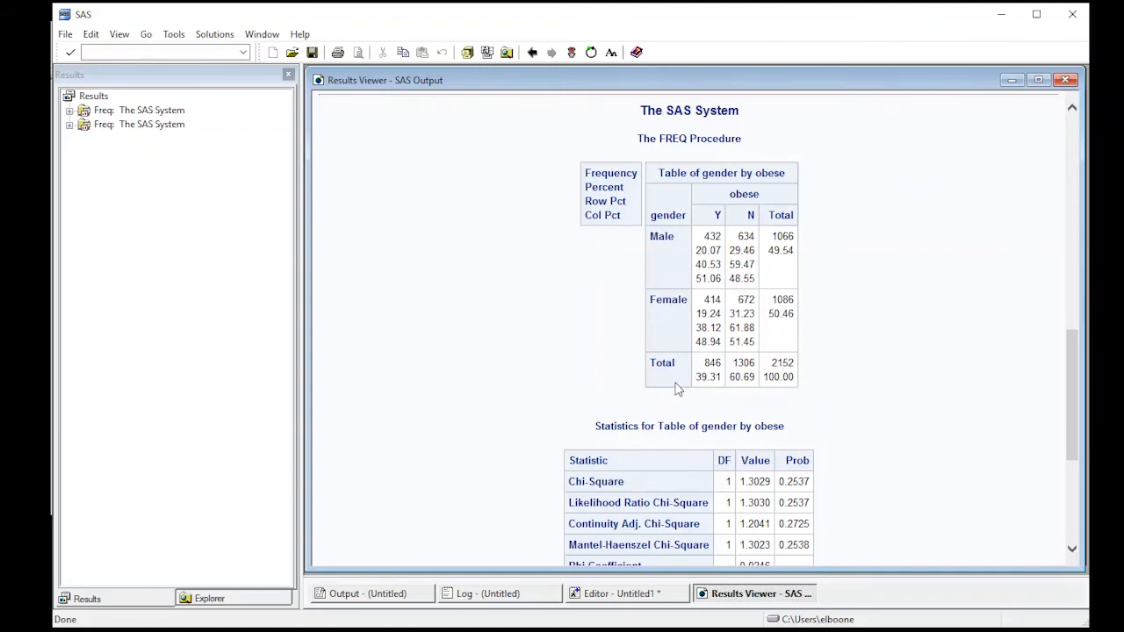
# - Review the chi-square p-value 0.2537 and Fisher's two-sided p-value 0.2699, then return to the code
pyautogui.scroll(-3)
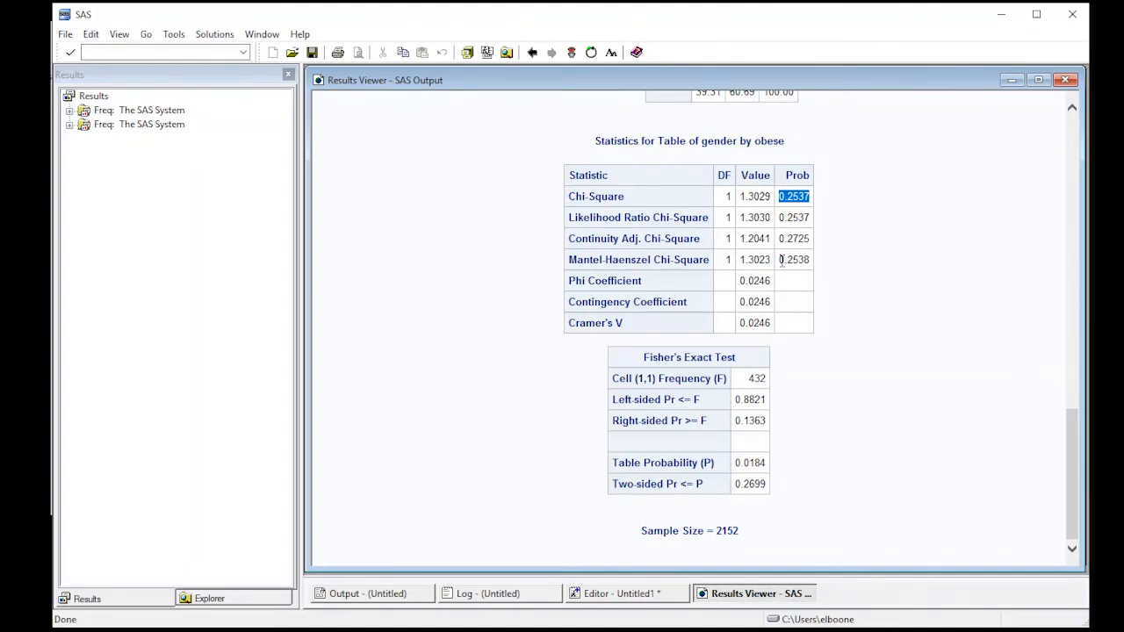
pyautogui.moveTo(799, 200)
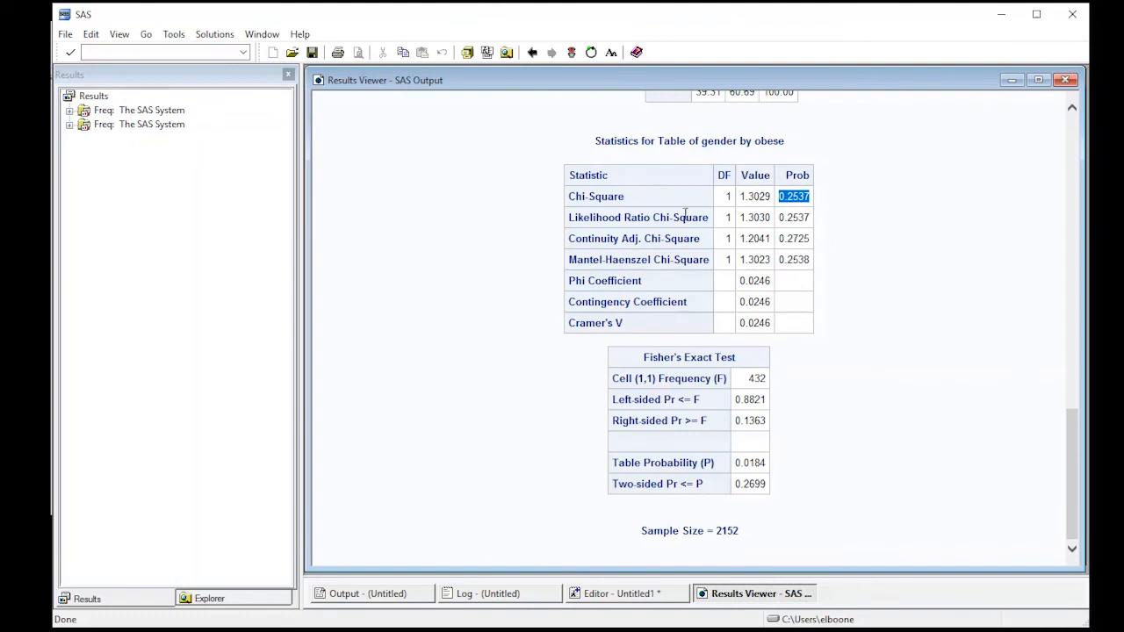
pyautogui.moveTo(697, 347)
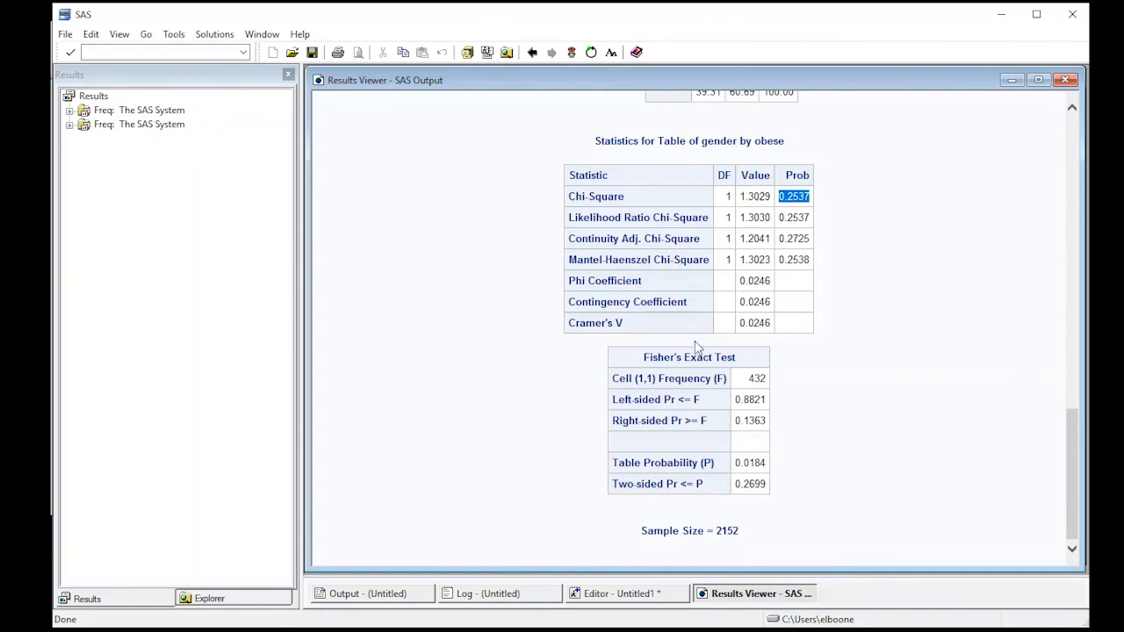
pyautogui.moveTo(740, 392)
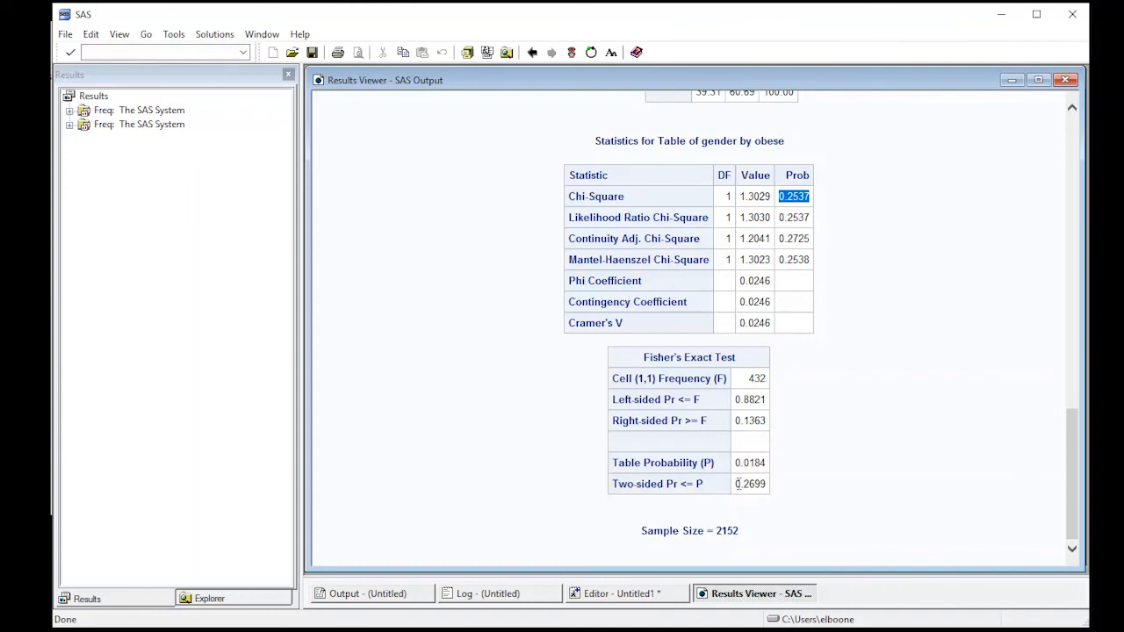
pyautogui.click(749, 484)
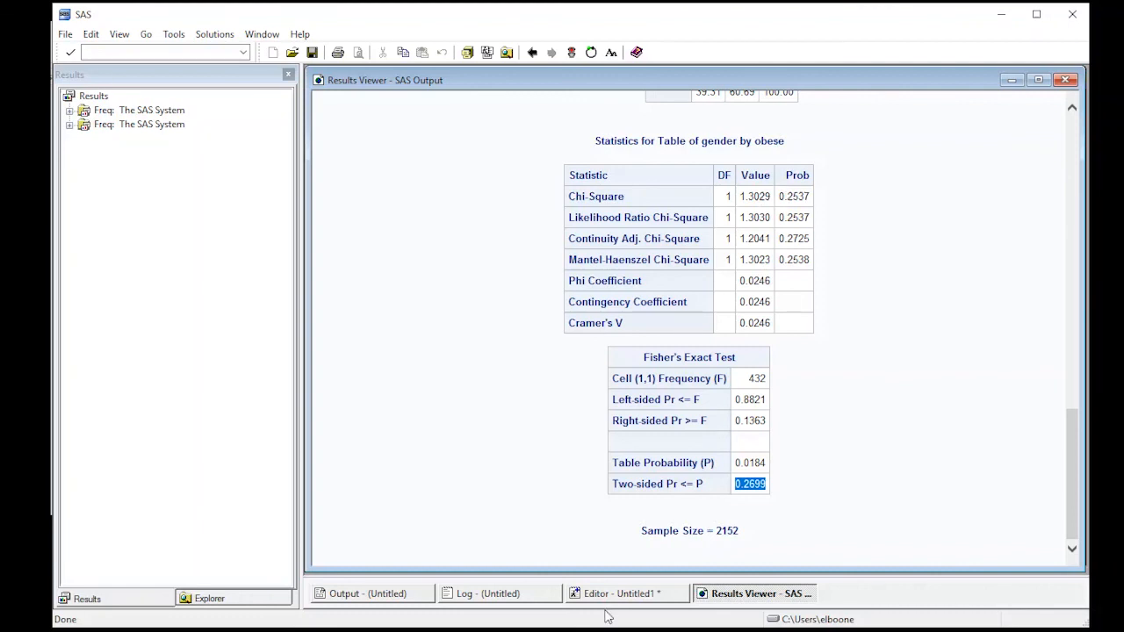
pyautogui.click(625, 593)
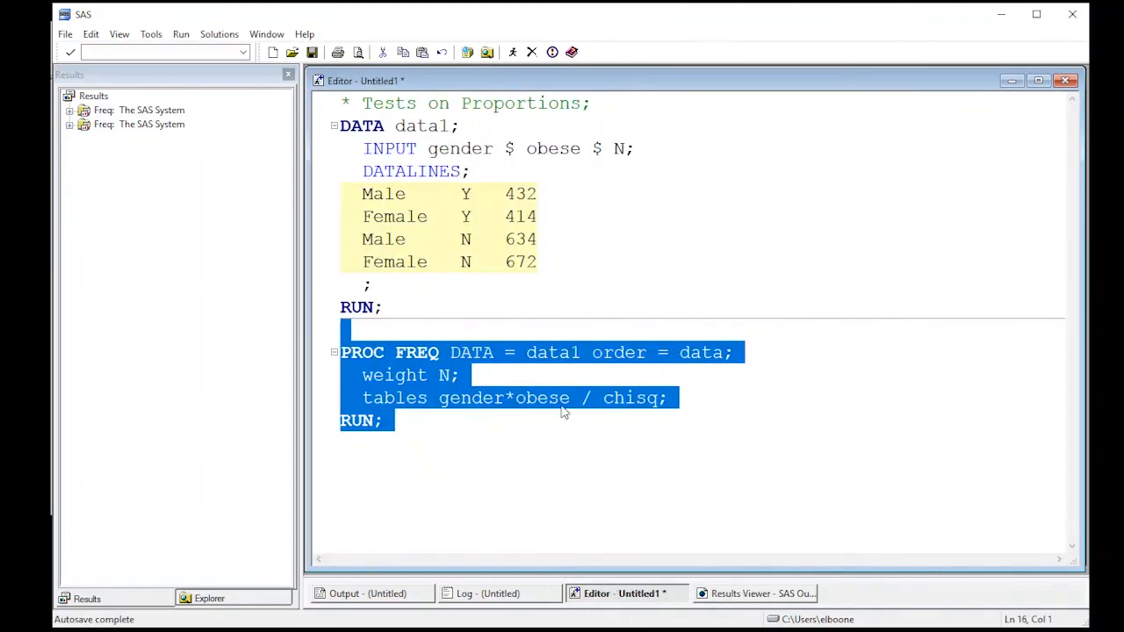